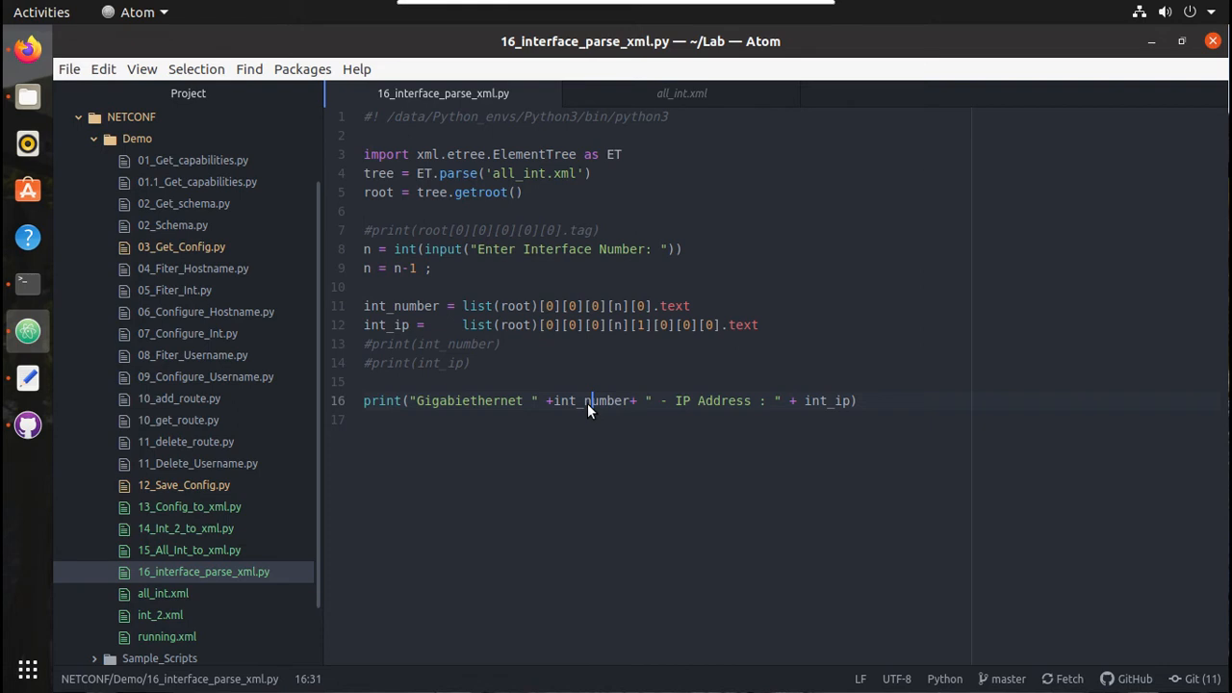
pyautogui.moveTo(816, 399)
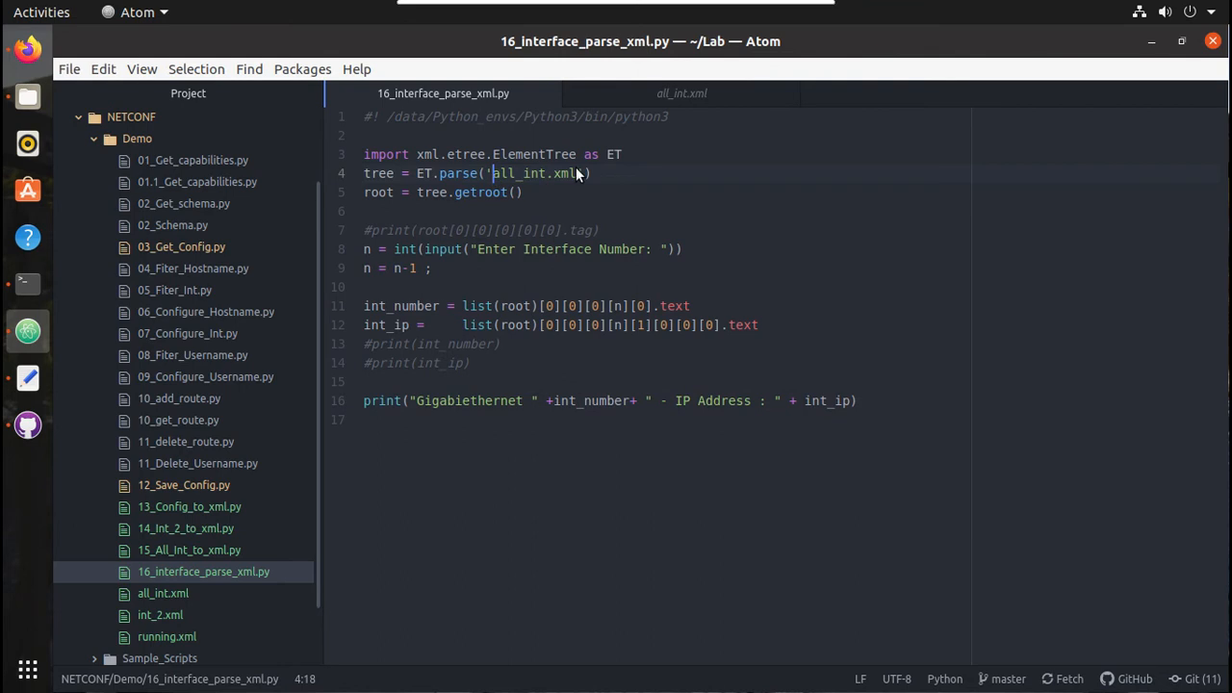
# View all_int.xml and its GigabitEthernet address entries that the parsing script reads.
pyautogui.click(162, 592)
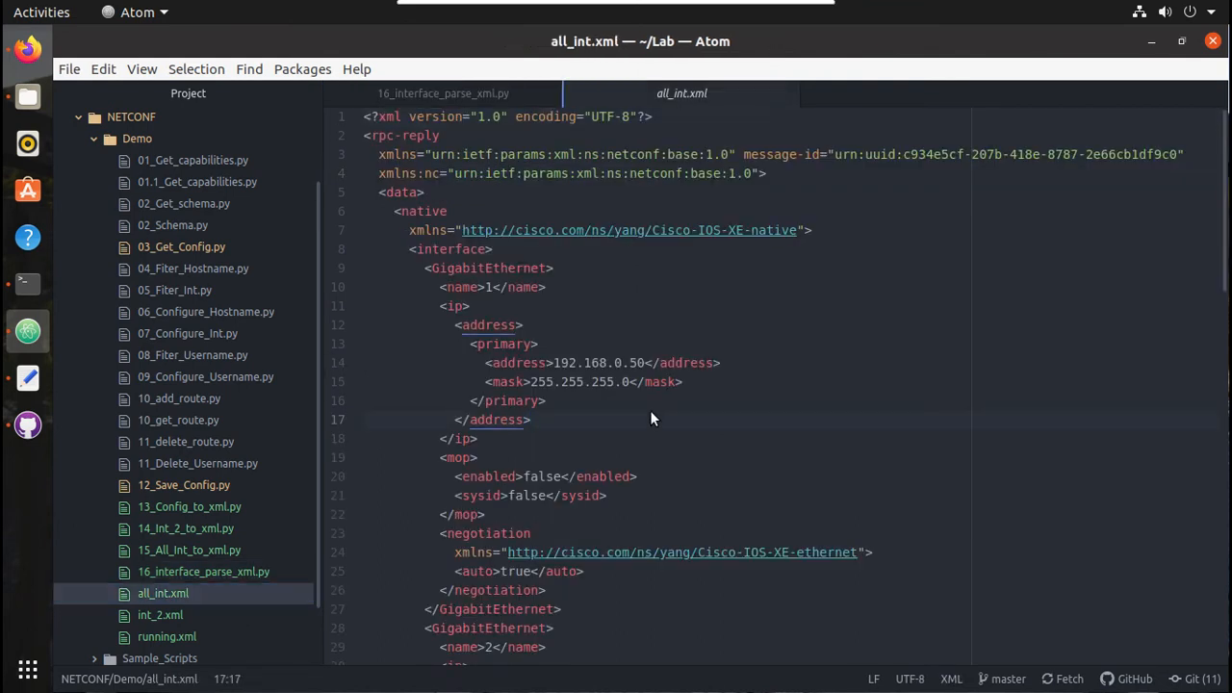
pyautogui.click(531, 419)
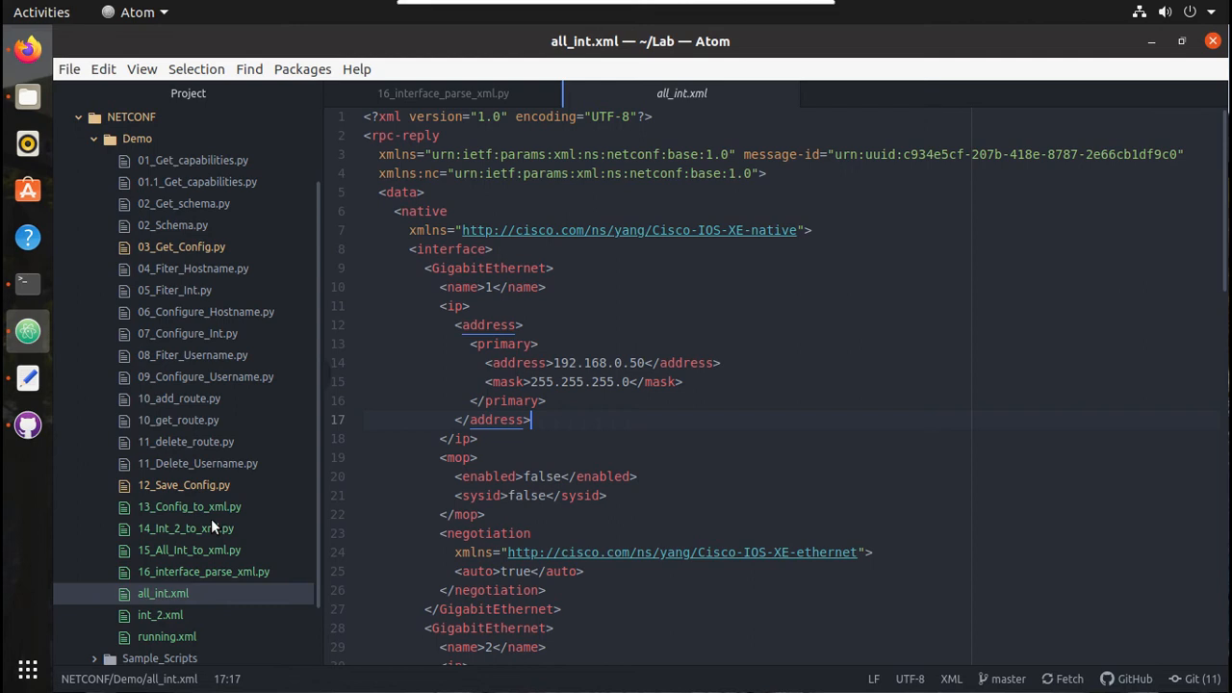
pyautogui.moveTo(173, 616)
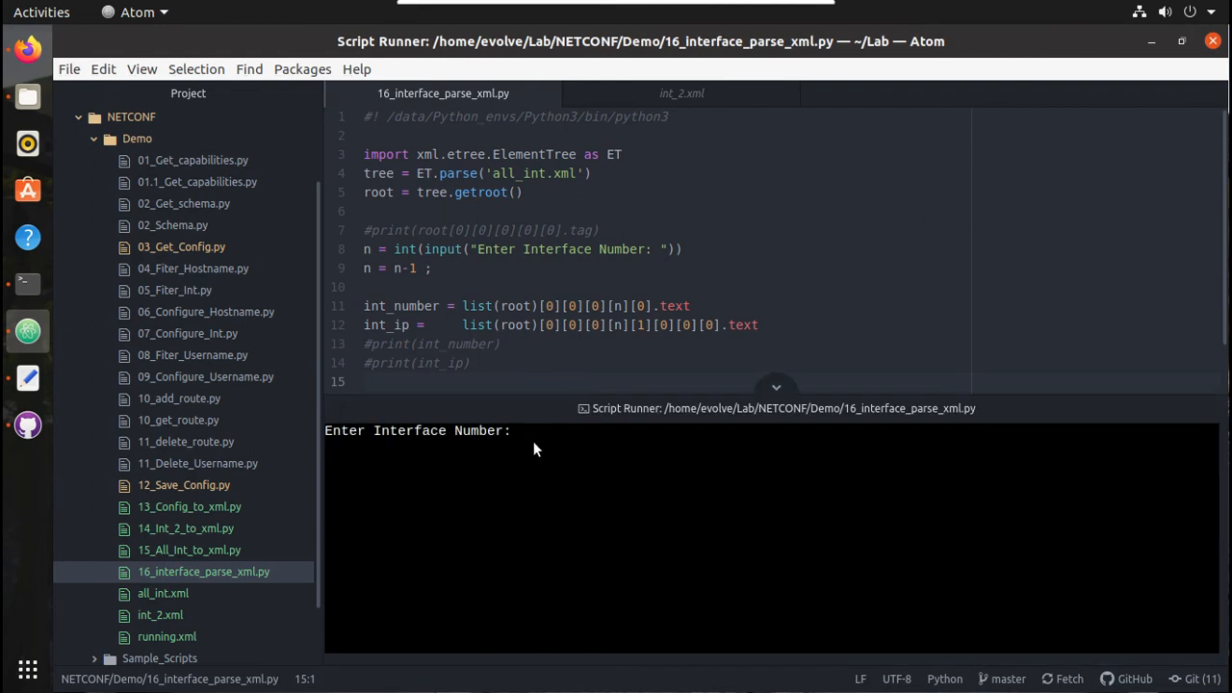
# Run 16_interface_parse_xml.py, answer the interface prompt with 1 and 2, then return to the code.
pyautogui.write('1')
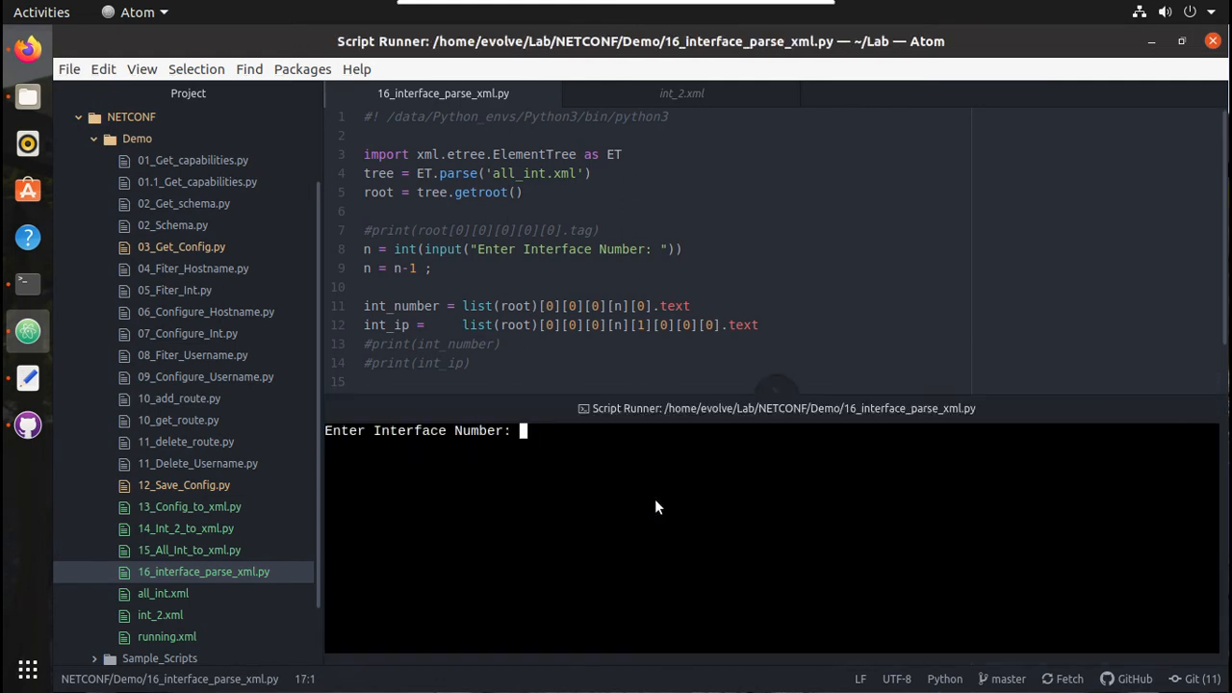
pyautogui.write('2')
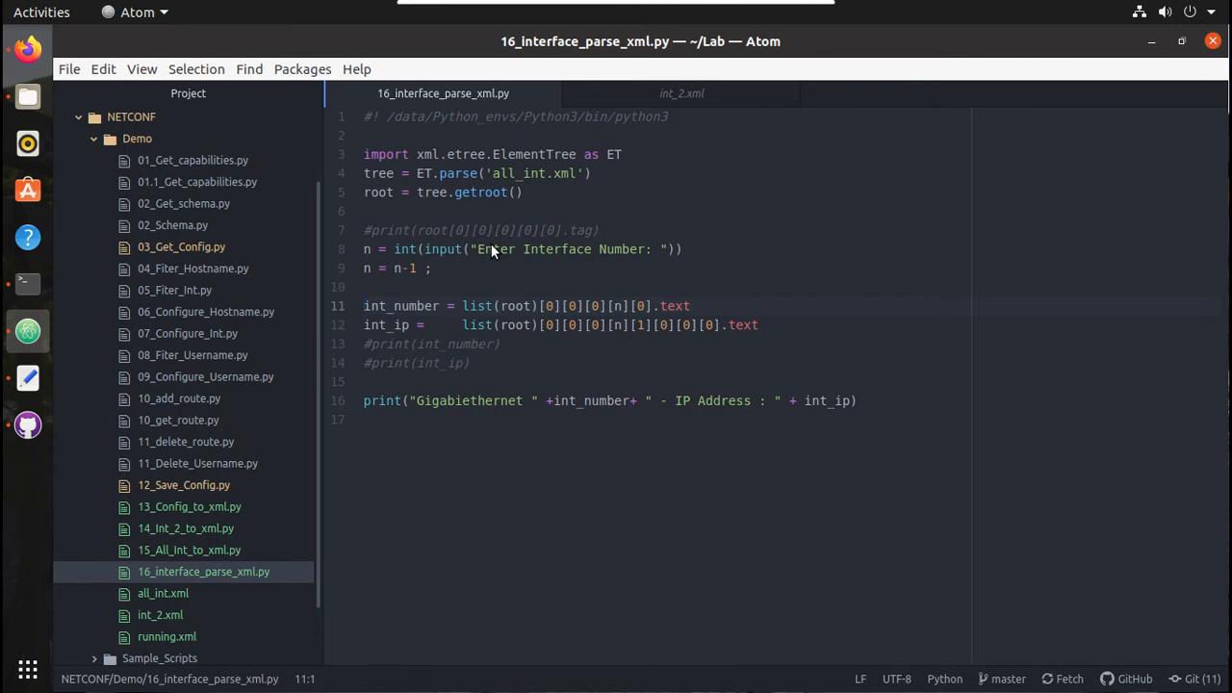
pyautogui.click(364, 306)
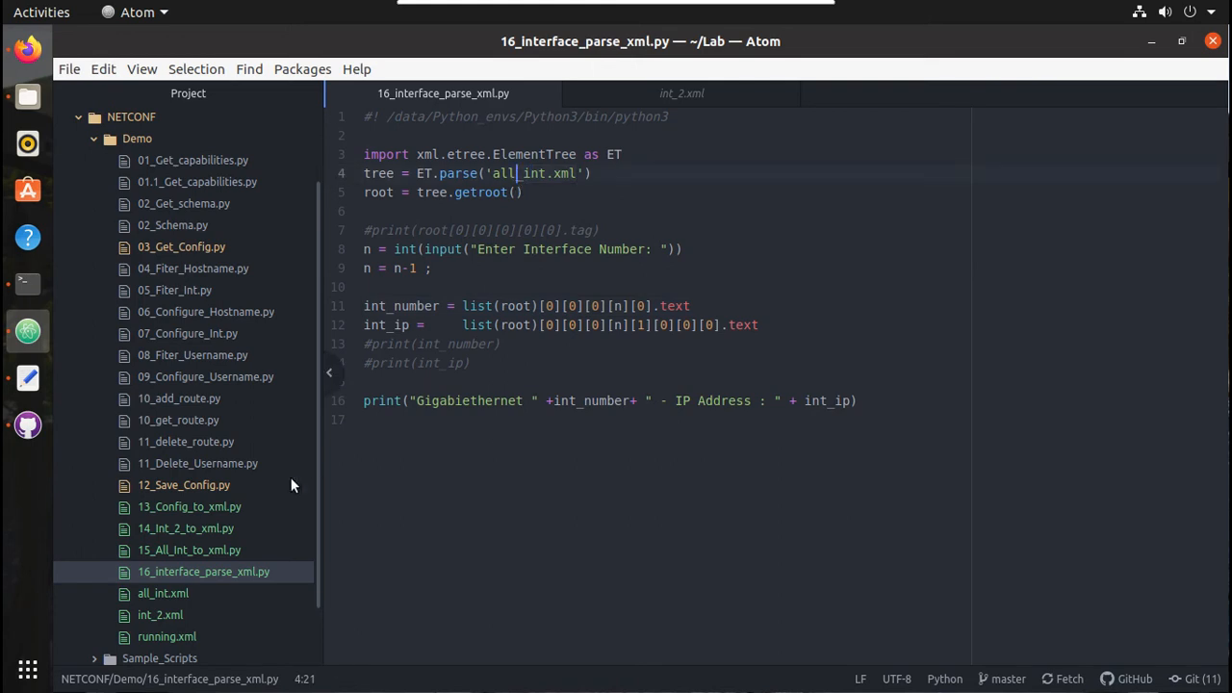
pyautogui.moveTo(188, 538)
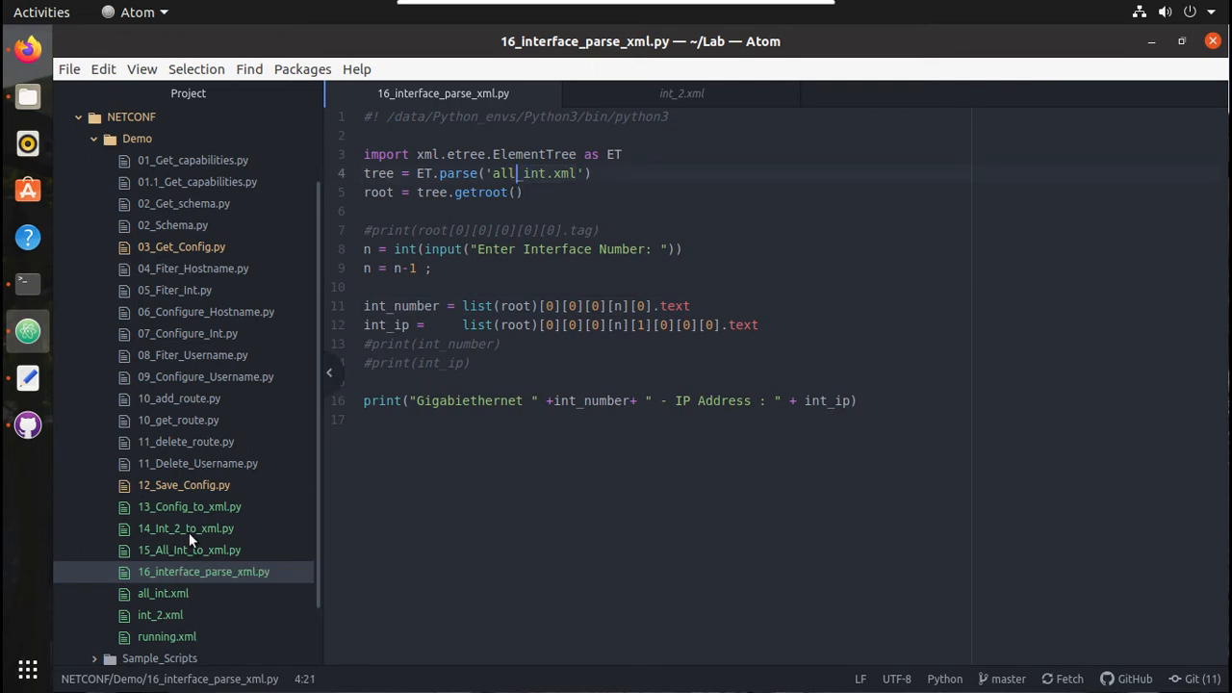
# Review 14_Int_2_to_xml.py and start duplicating it from the project tree.
pyautogui.click(185, 527)
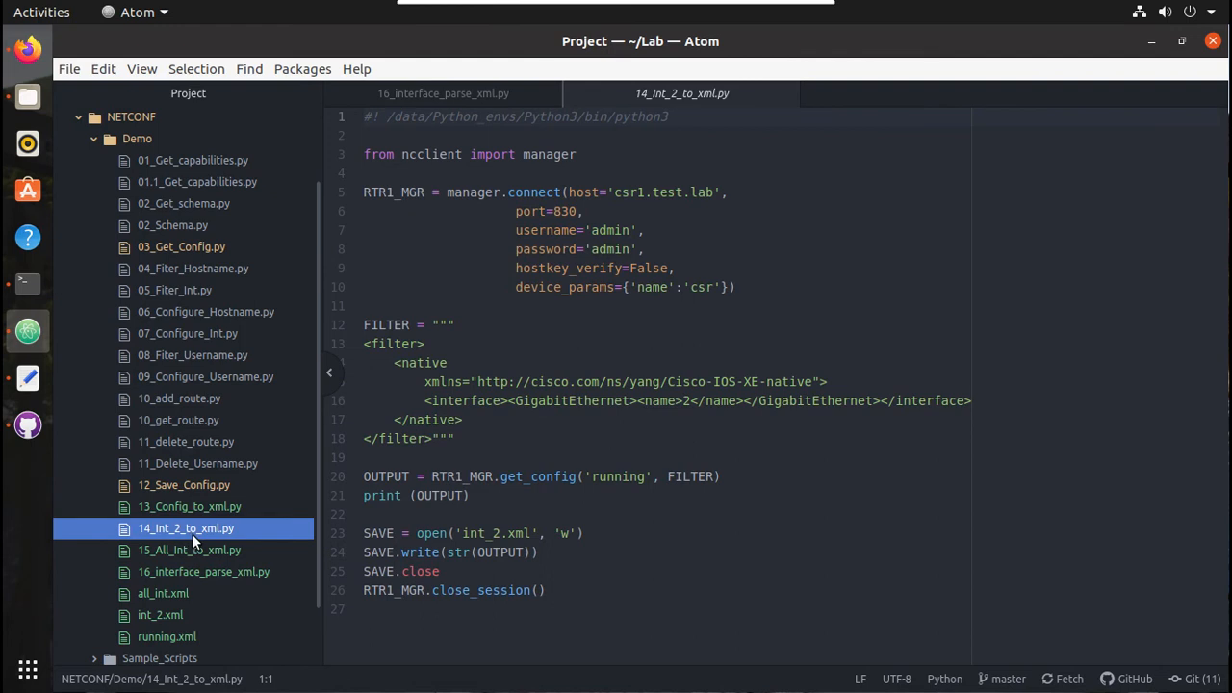
pyautogui.click(394, 569)
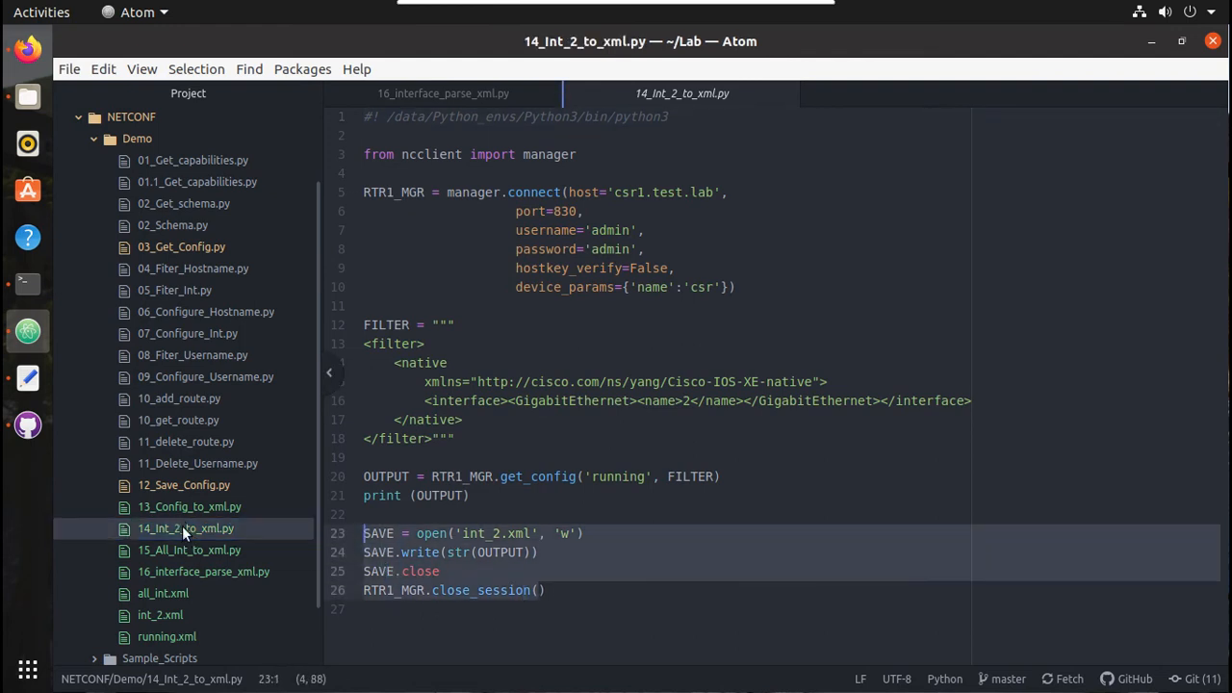
pyautogui.click(185, 527)
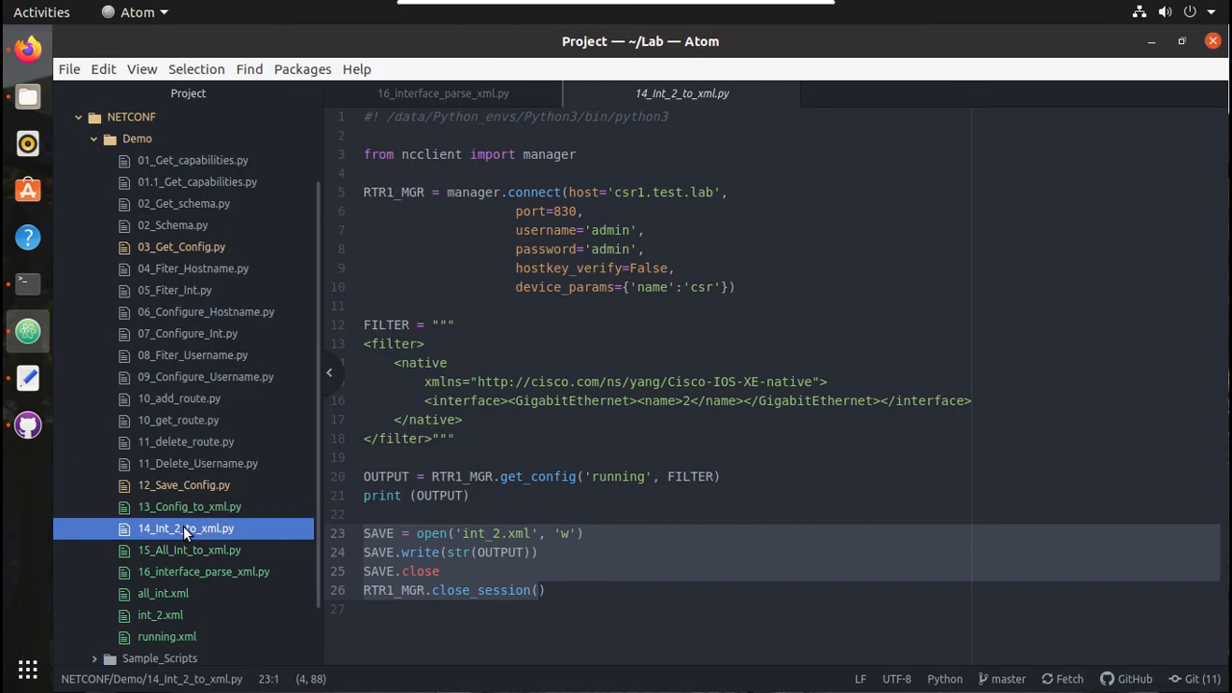
pyautogui.rightClick(184, 528)
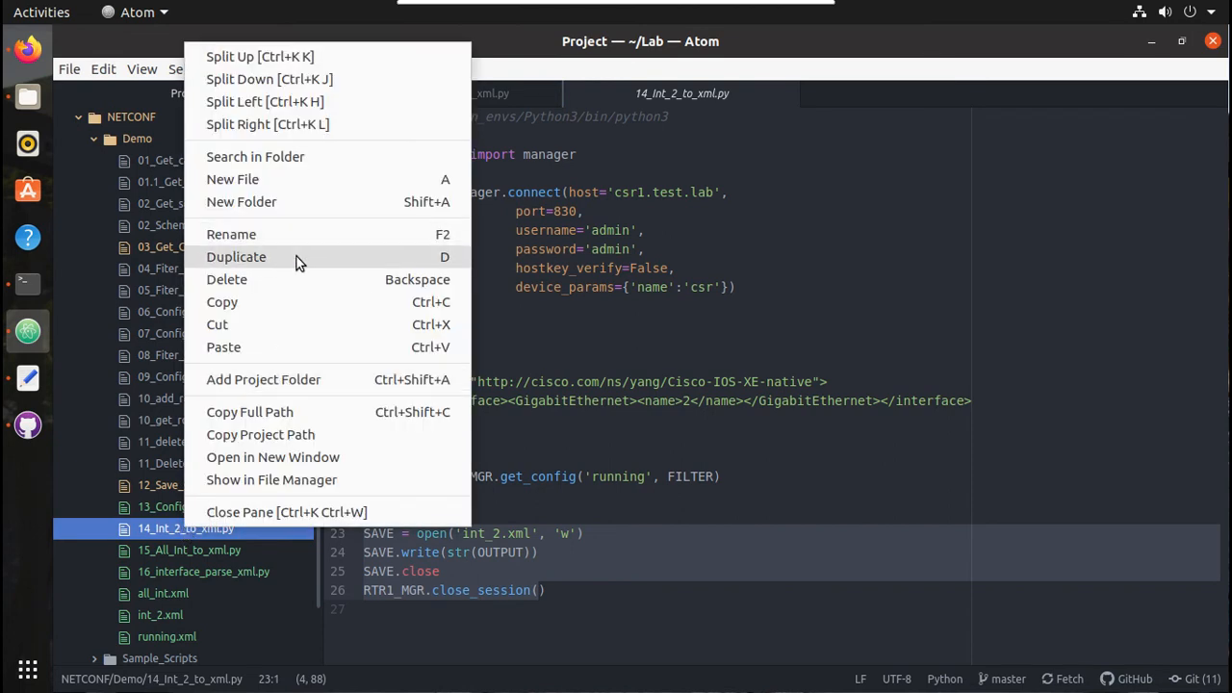
pyautogui.click(235, 258)
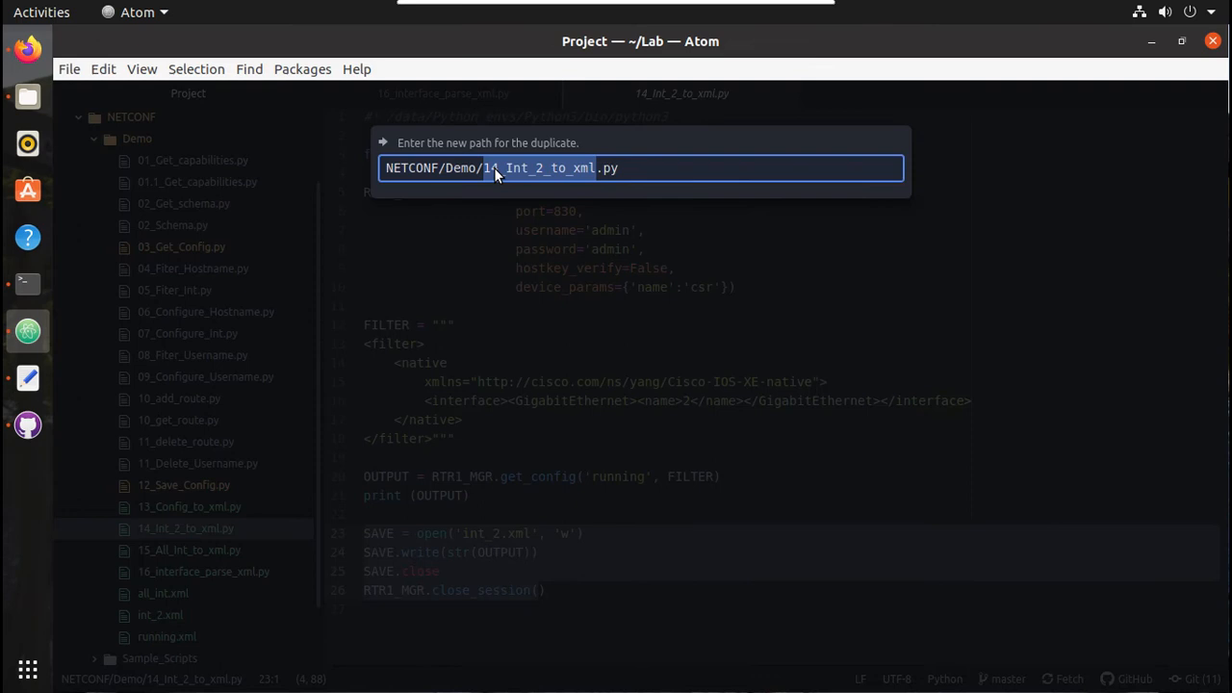
# Name the duplicate 17_xml_parse.py.
pyautogui.write('17')
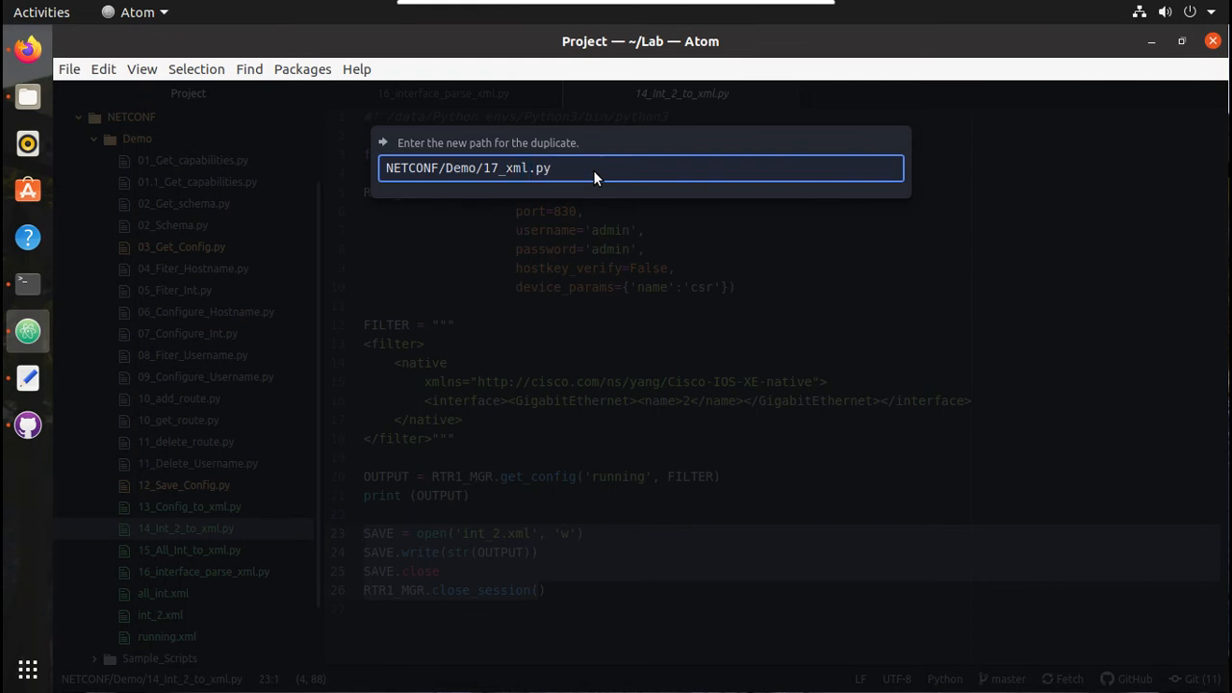
pyautogui.write('_pars')
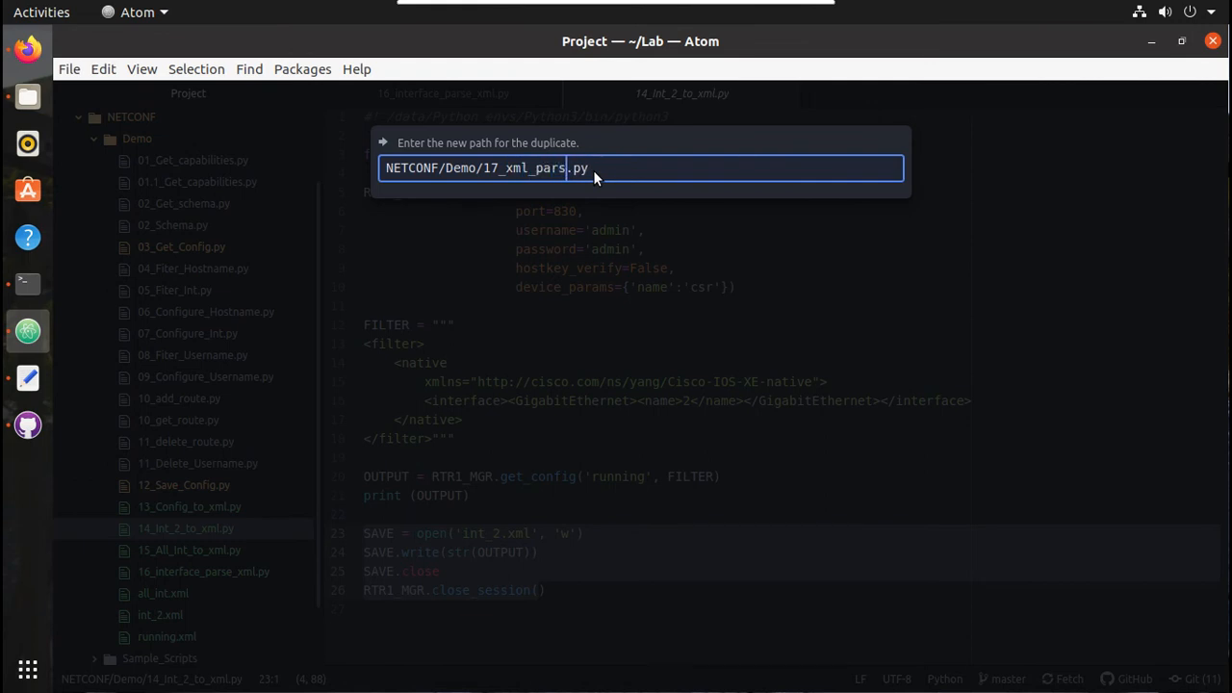
pyautogui.write('e')
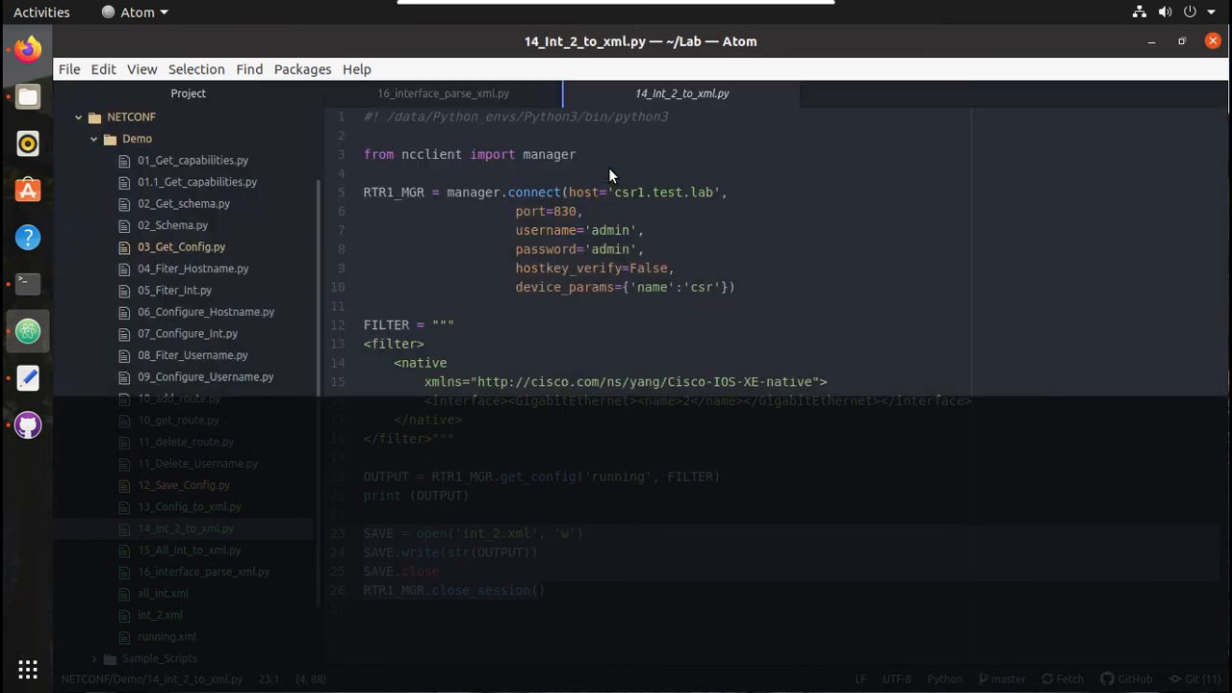
# Empty the <interface> element in 17_xml_parse.py's filter, dropping the GigabitEthernet 2 restriction.
pyautogui.click(177, 593)
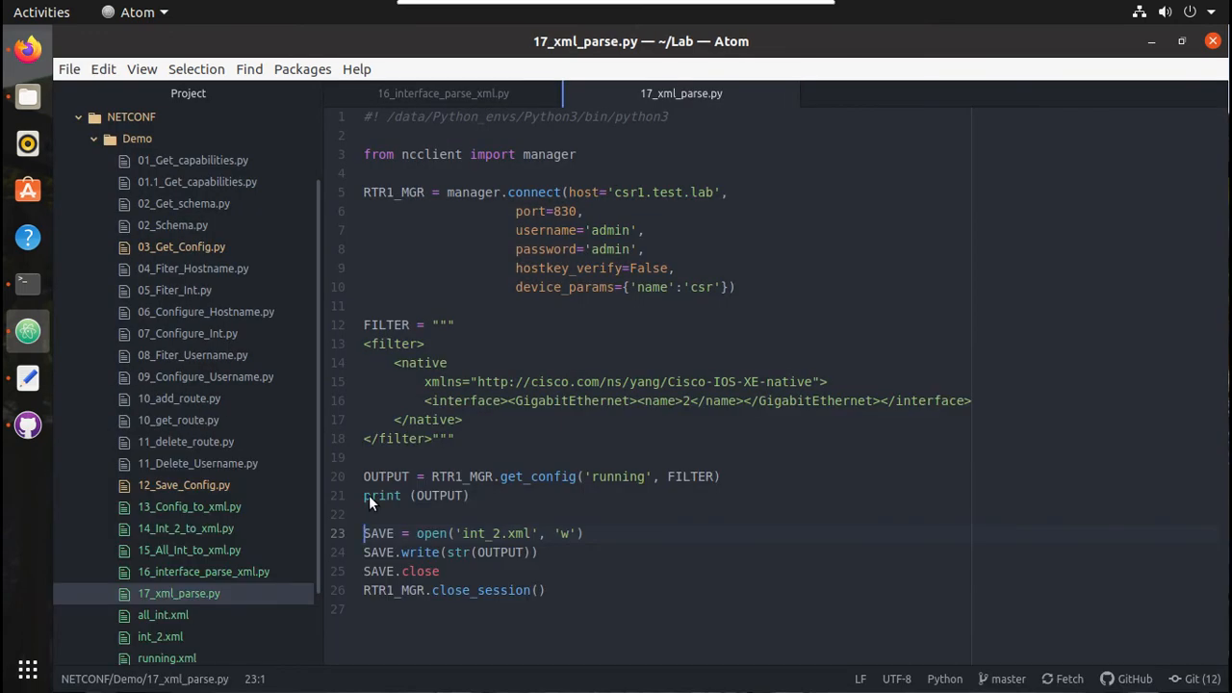
pyautogui.moveTo(491, 554)
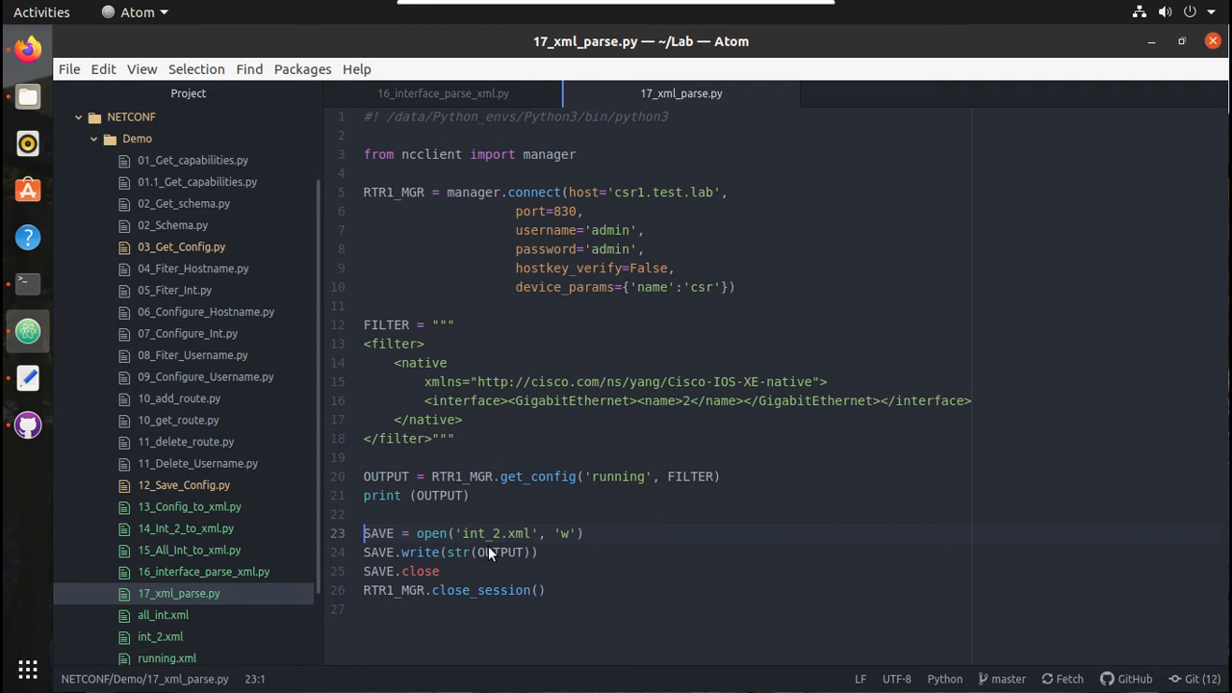
pyautogui.click(470, 495)
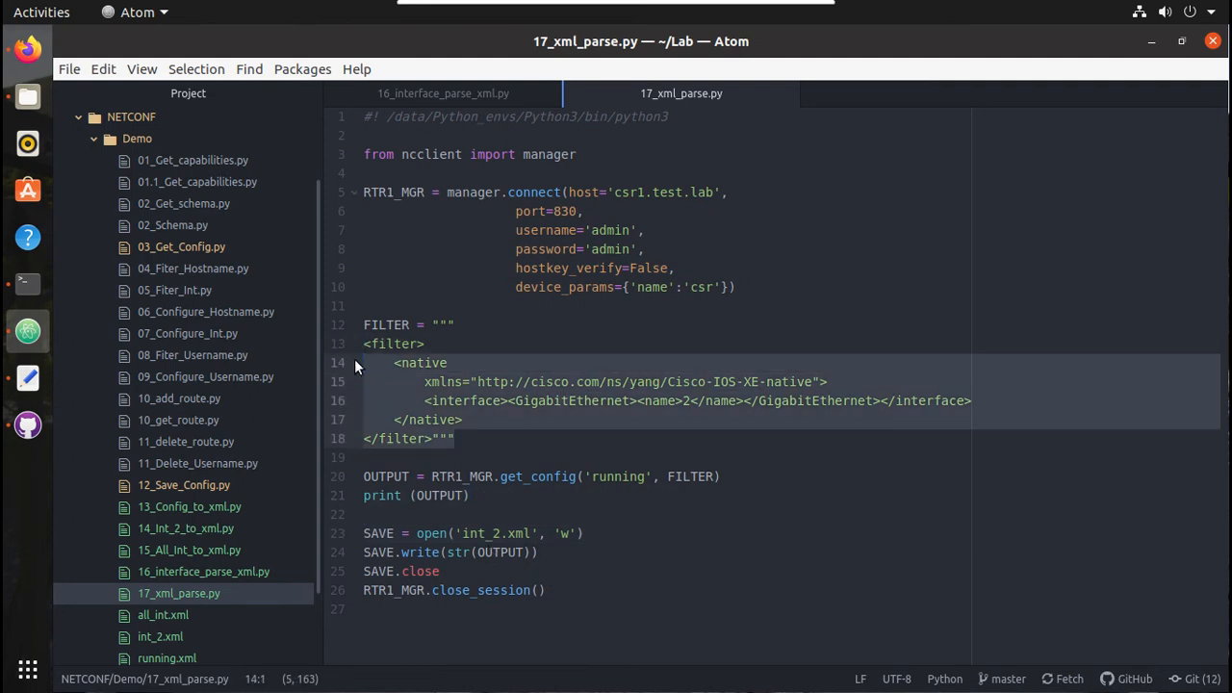
pyautogui.click(508, 419)
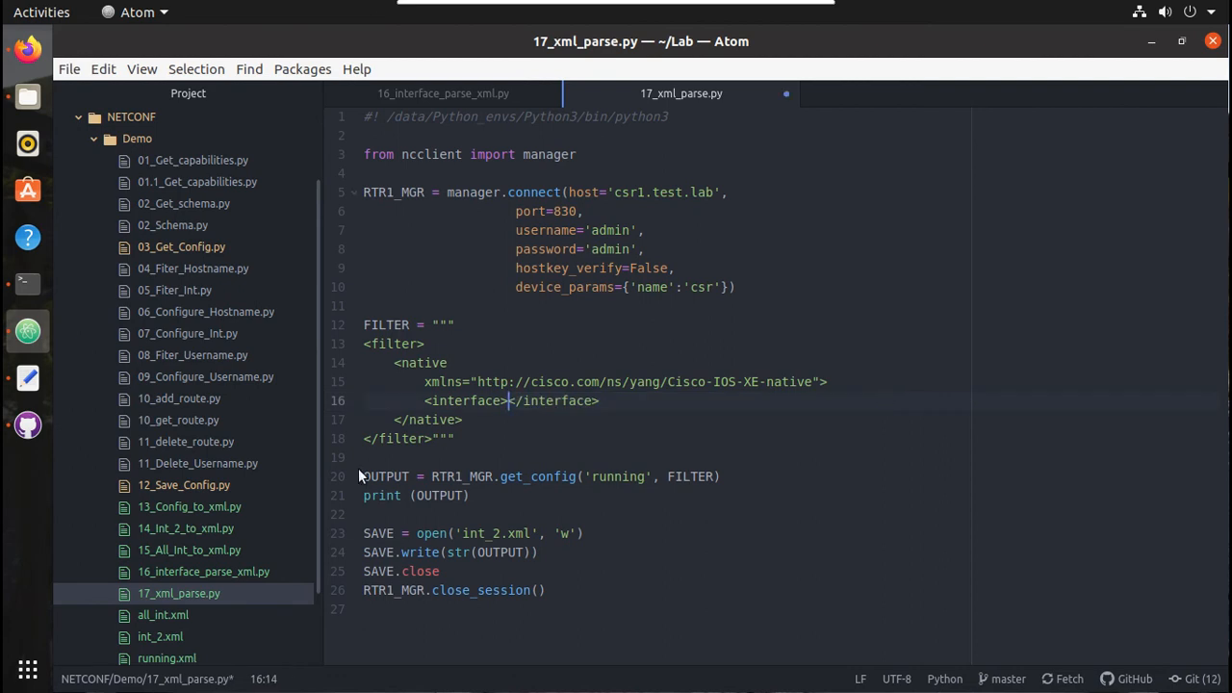
pyautogui.moveTo(162, 614)
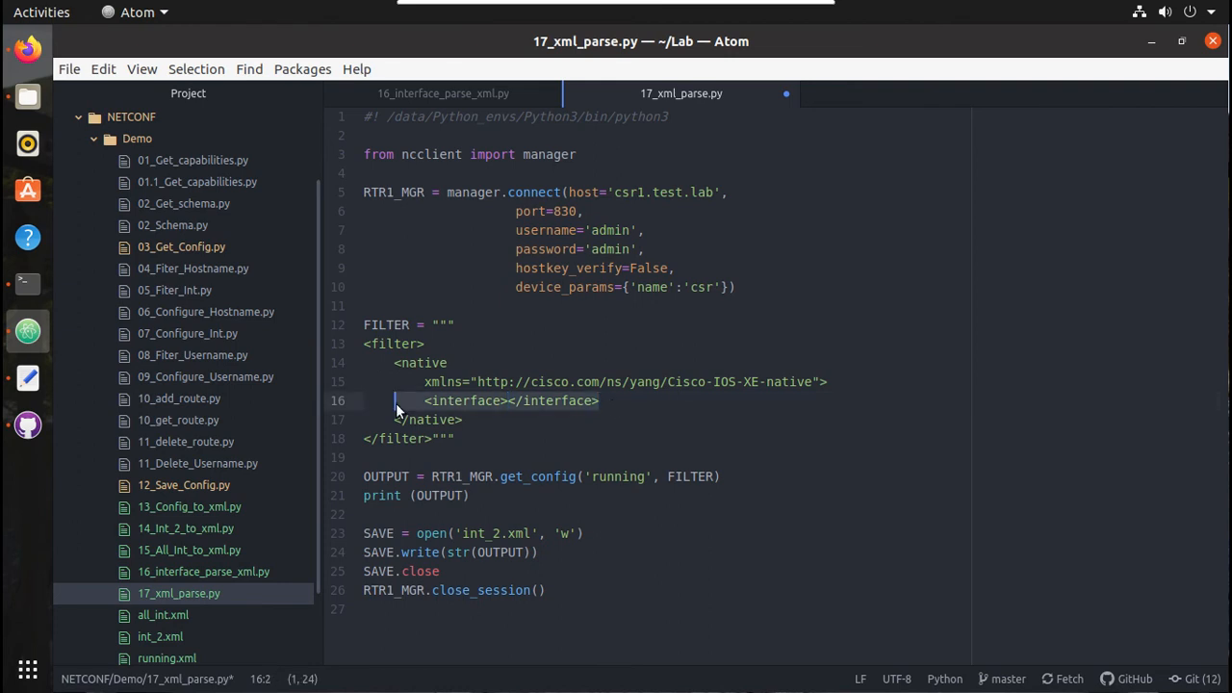
pyautogui.moveTo(470, 491)
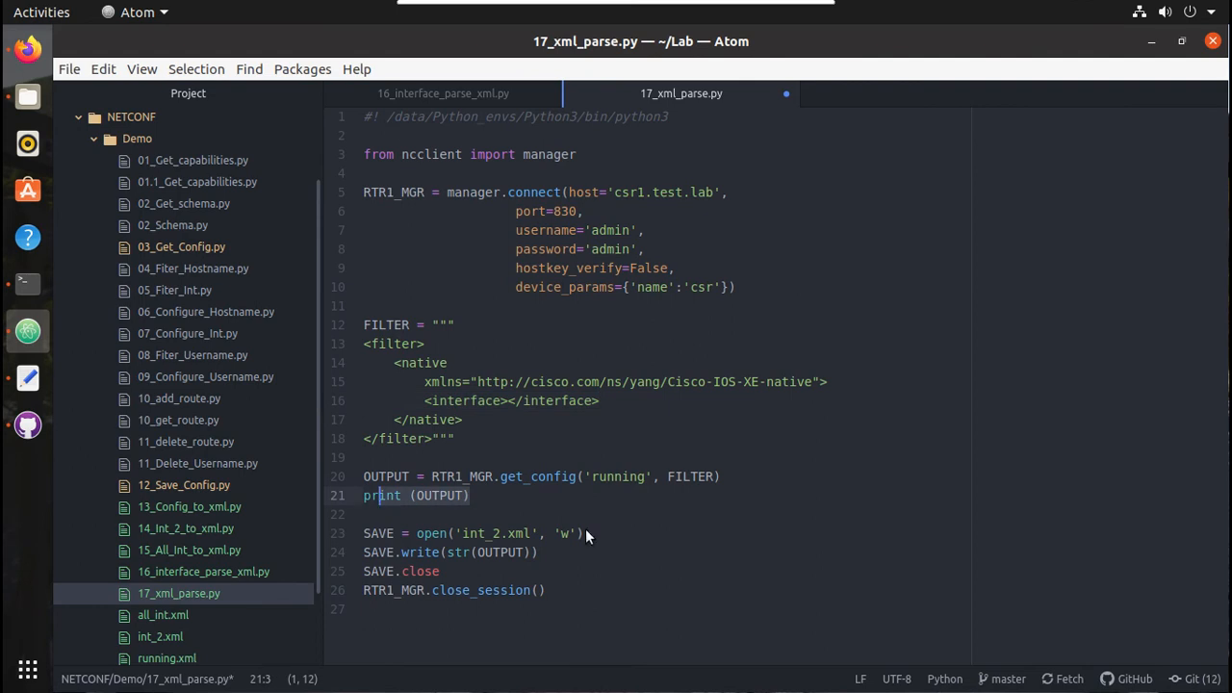
pyautogui.moveTo(558, 543)
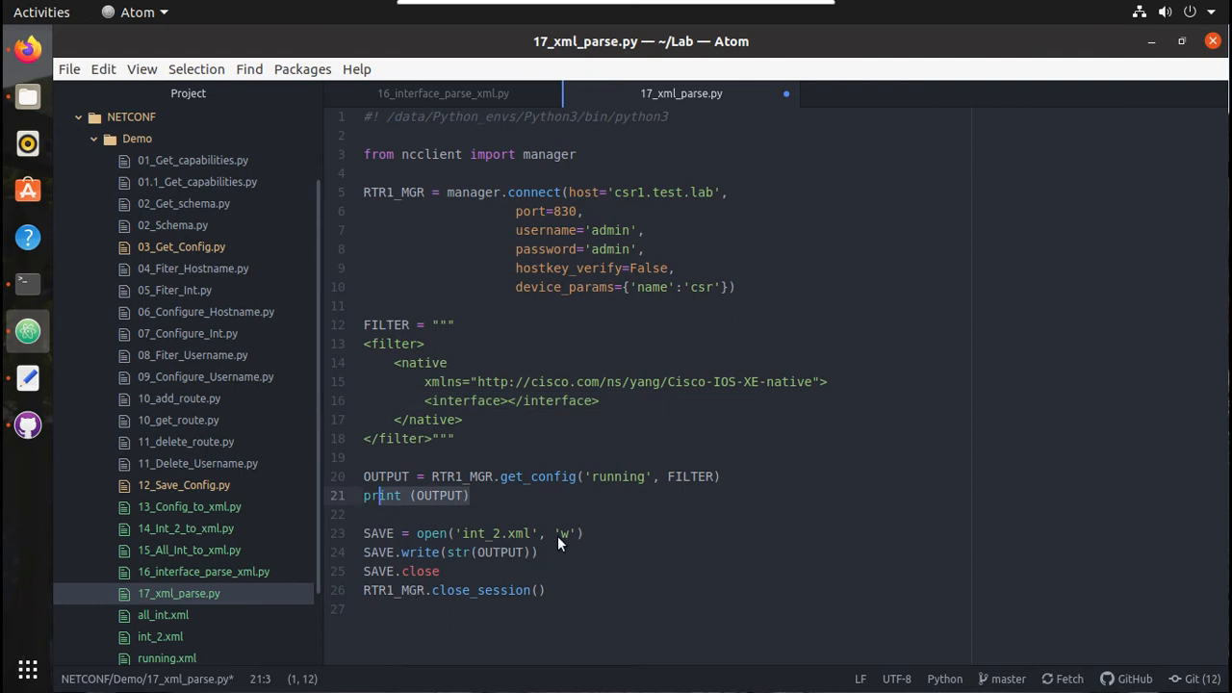
pyautogui.moveTo(523, 566)
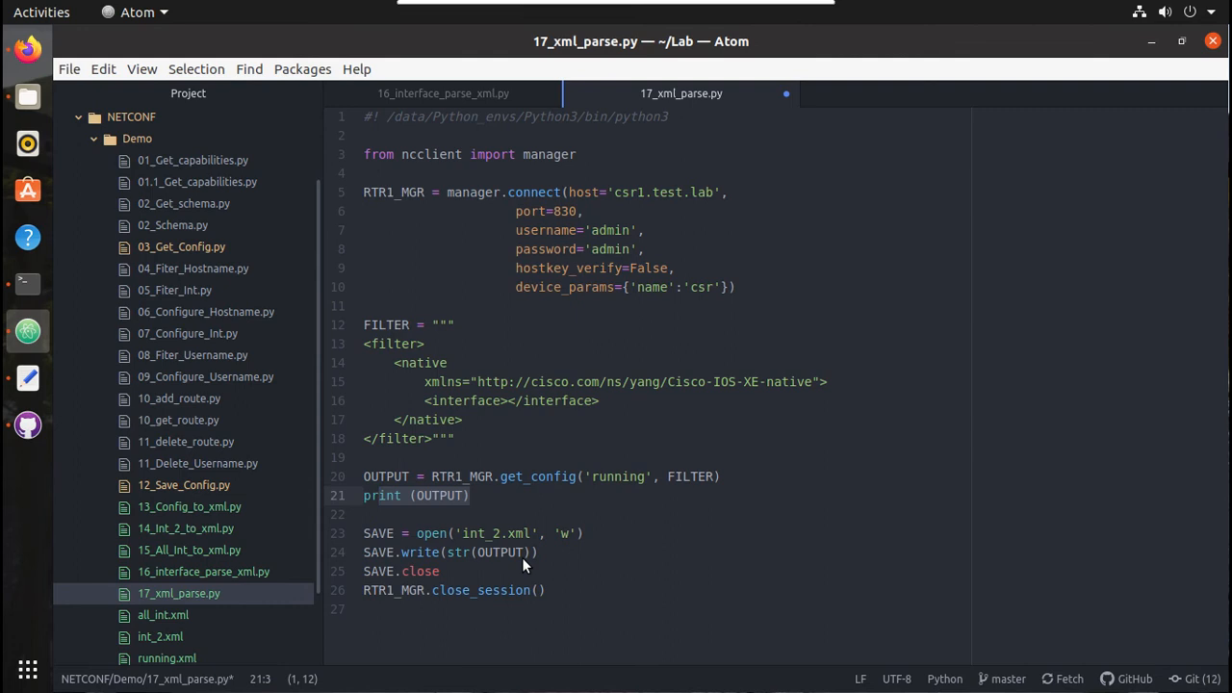
pyautogui.click(364, 533)
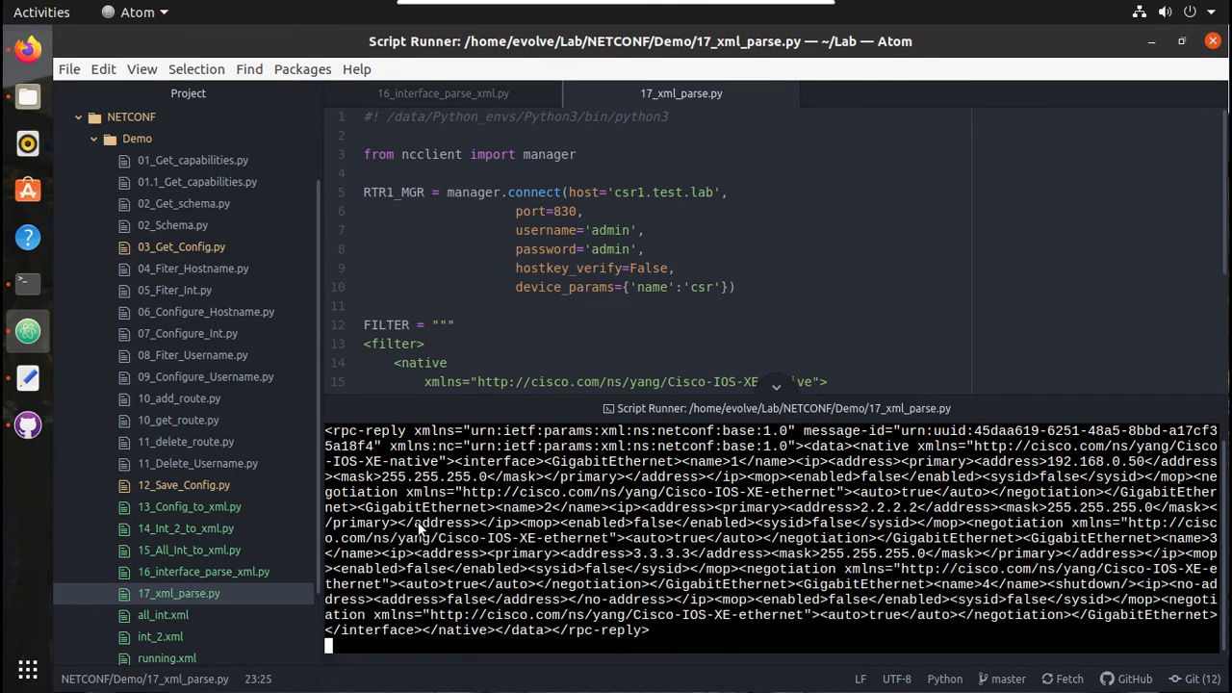
pyautogui.moveTo(162, 616)
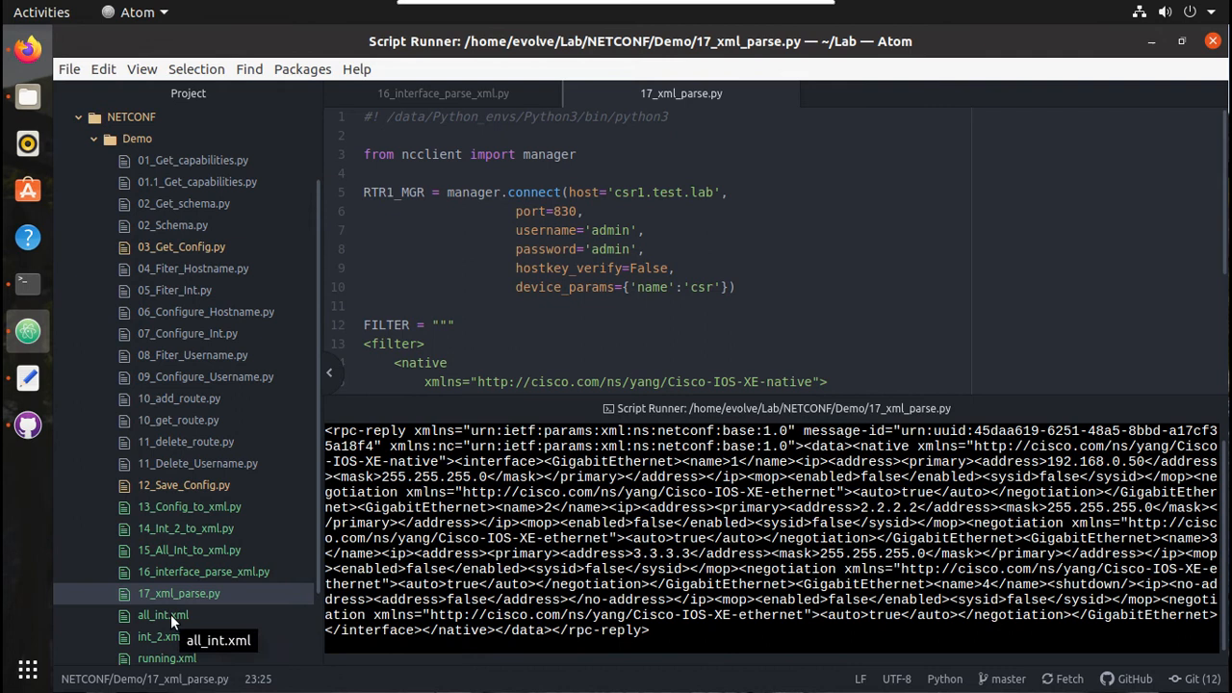
# Reopen the saved all_int.xml reply with every interface's addresses.
pyautogui.click(164, 614)
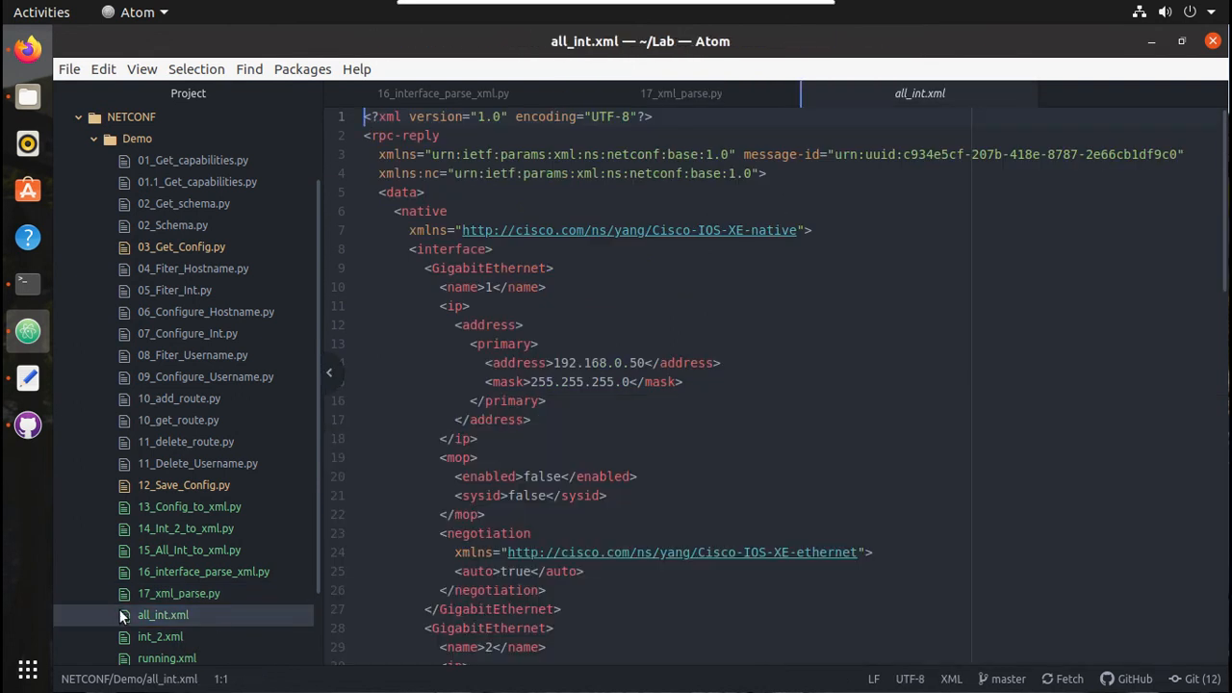
# Comment out print(OUTPUT) in 17_xml_parse.py and add a blank line beneath it.
pyautogui.click(179, 592)
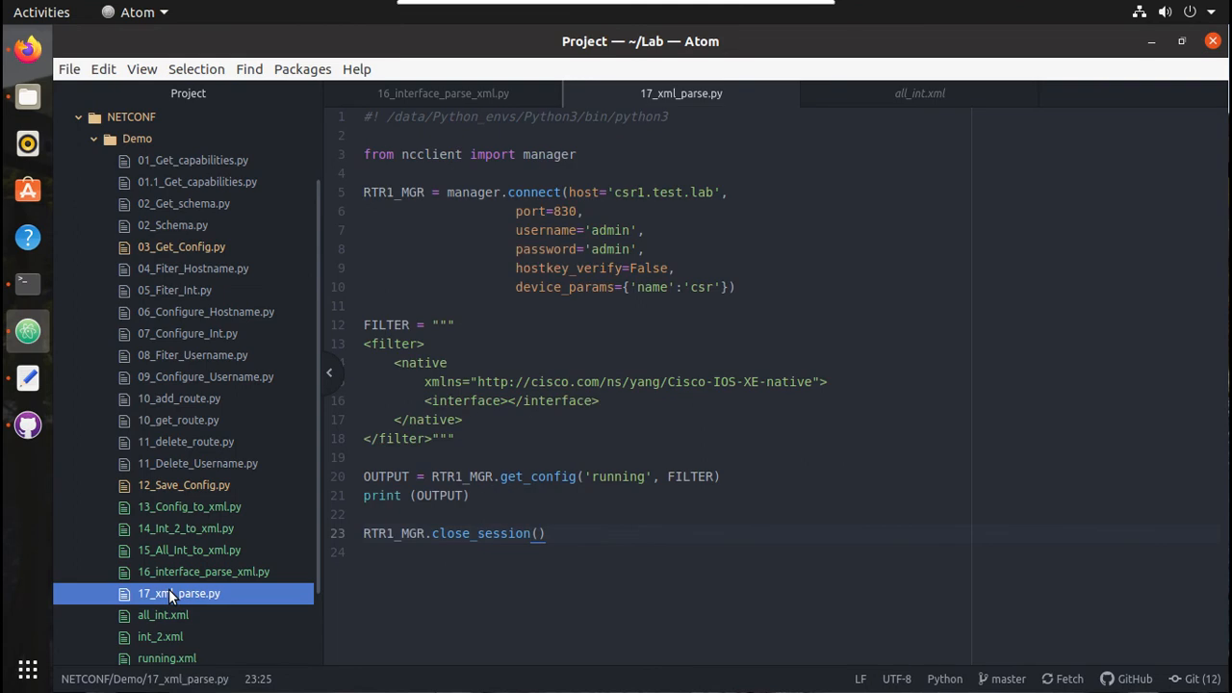
pyautogui.moveTo(564, 492)
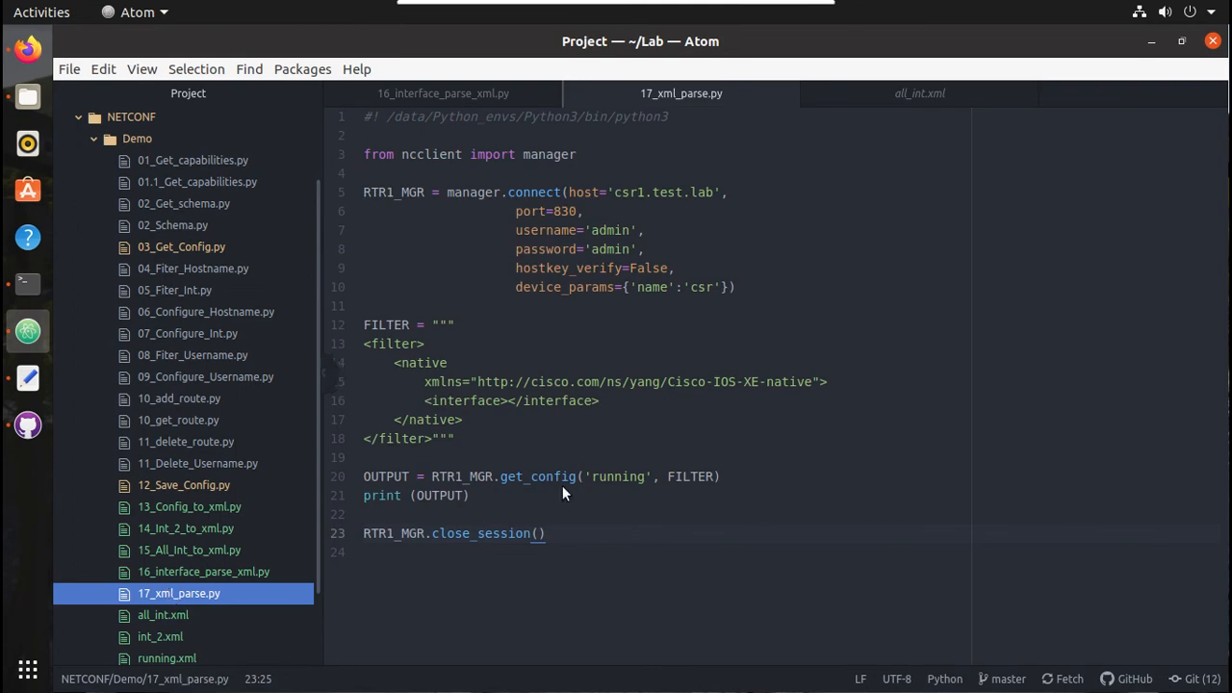
pyautogui.click(470, 495)
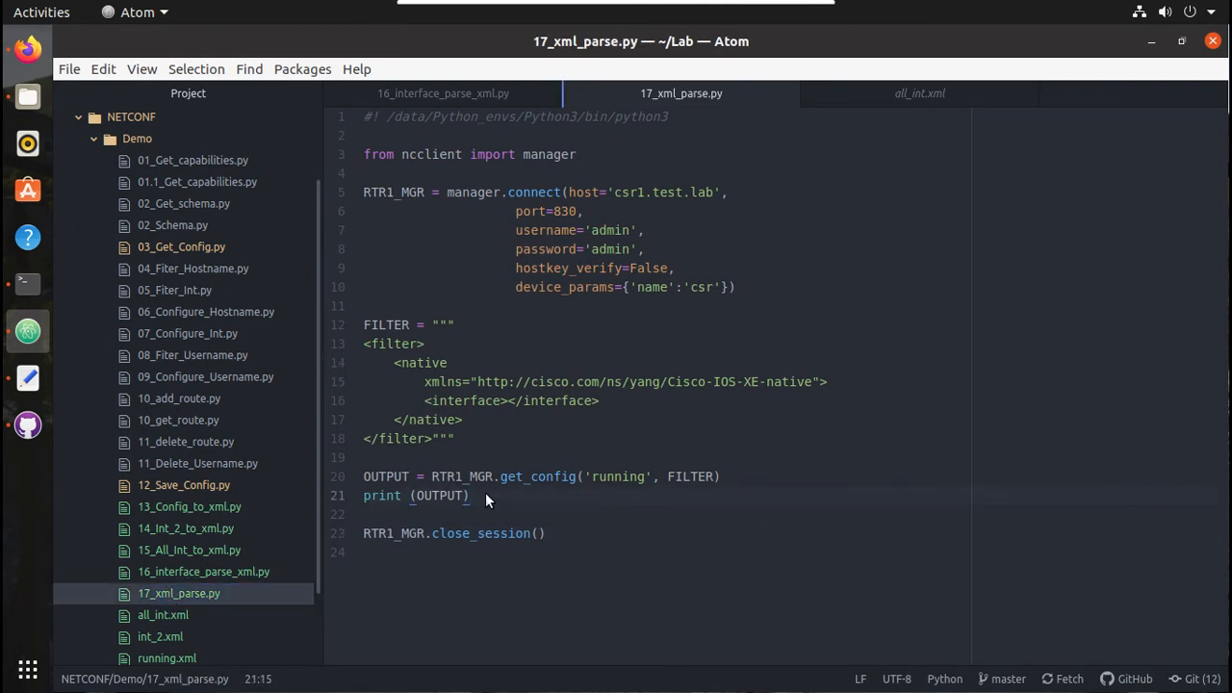
pyautogui.click(365, 497)
pyautogui.write('#')
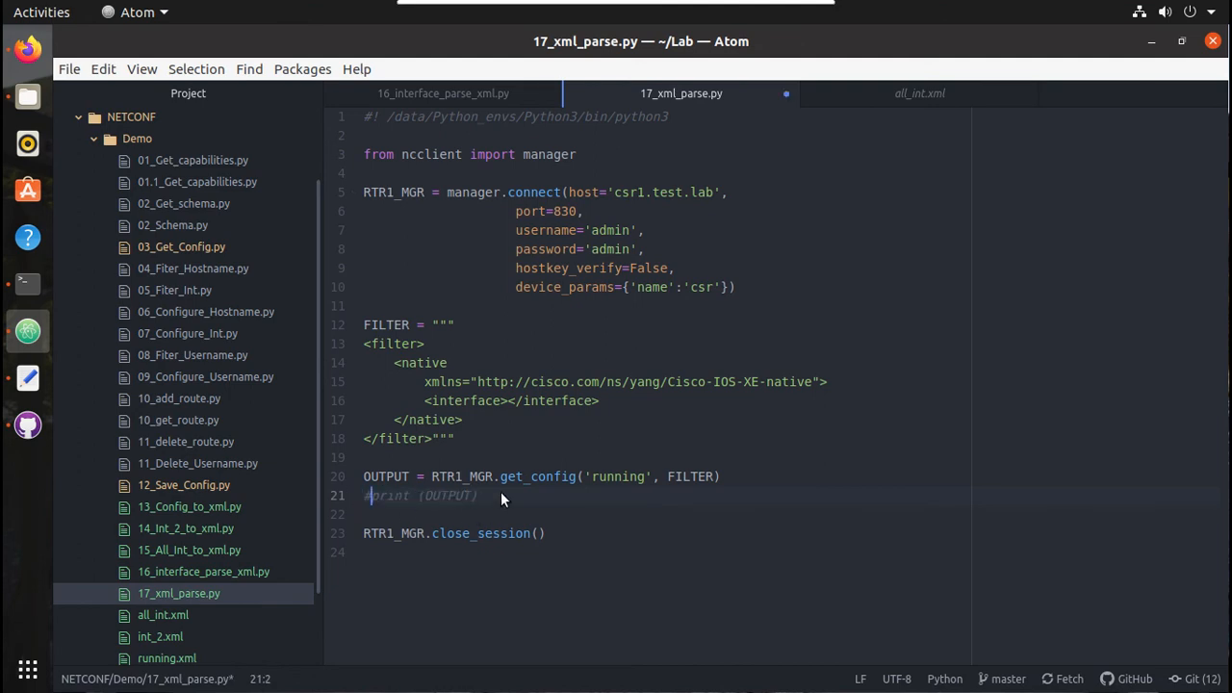
pyautogui.press('Return')
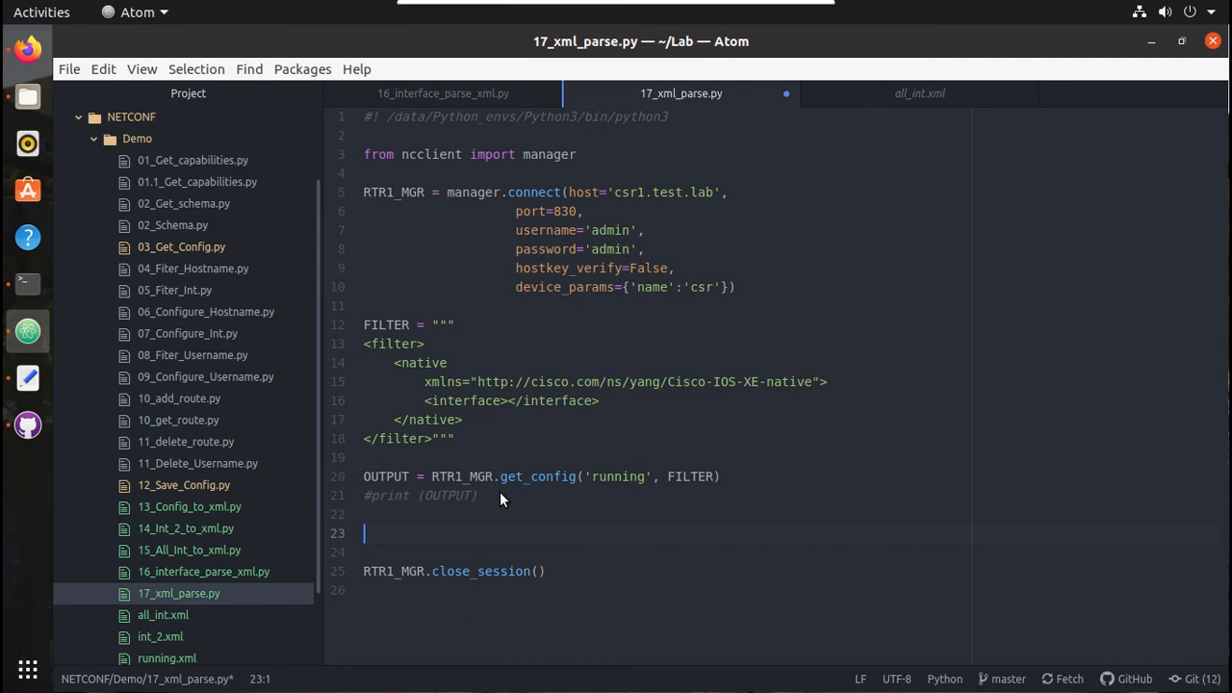
pyautogui.moveTo(179, 593)
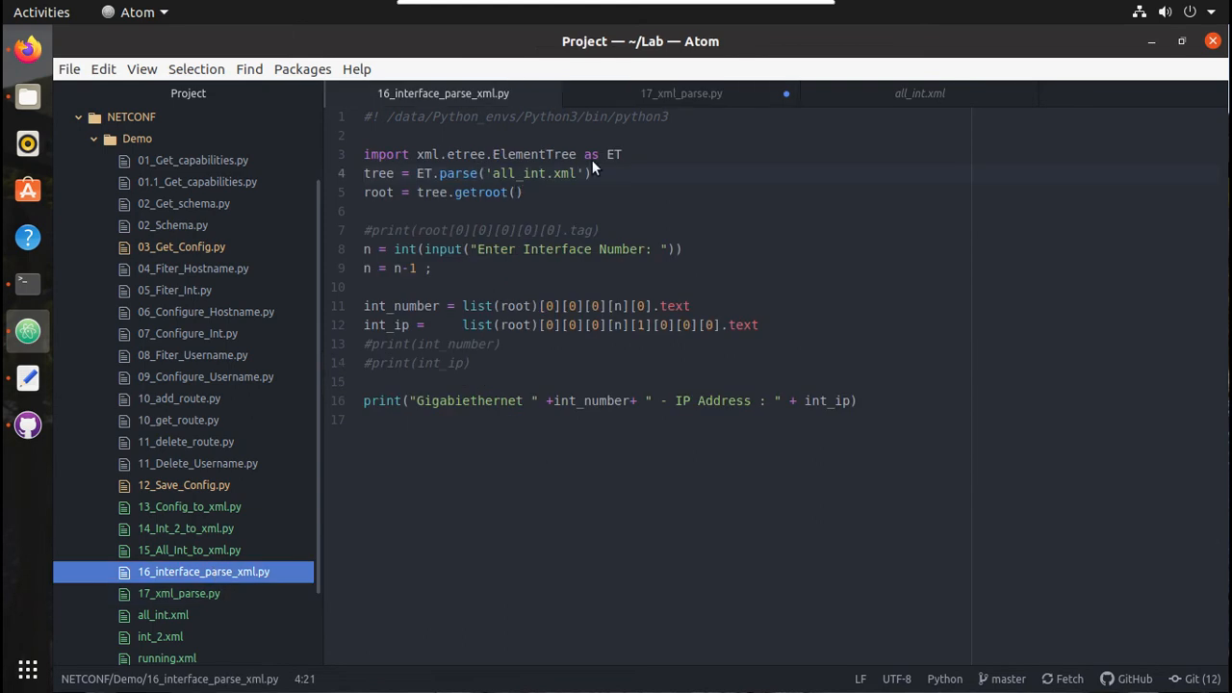
pyautogui.moveTo(612, 163)
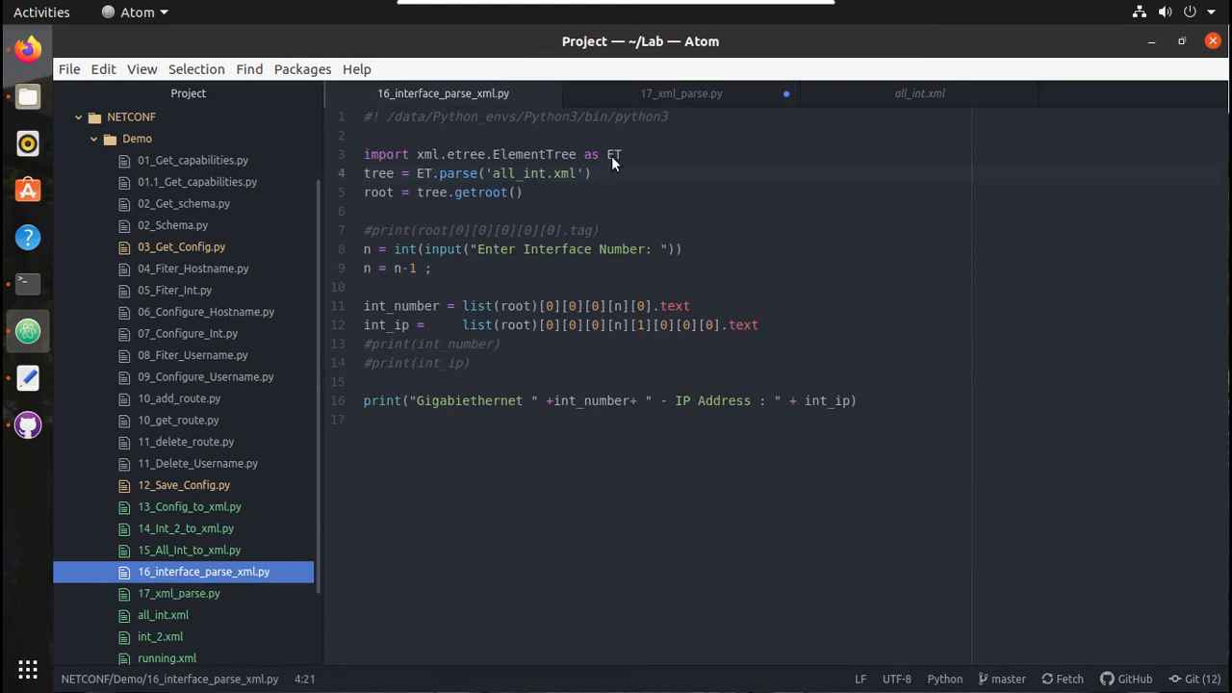
# Add 'import xml.etree.ElementTree as ET' under the ncclient import in 17_xml_parse.py.
pyautogui.click(364, 154)
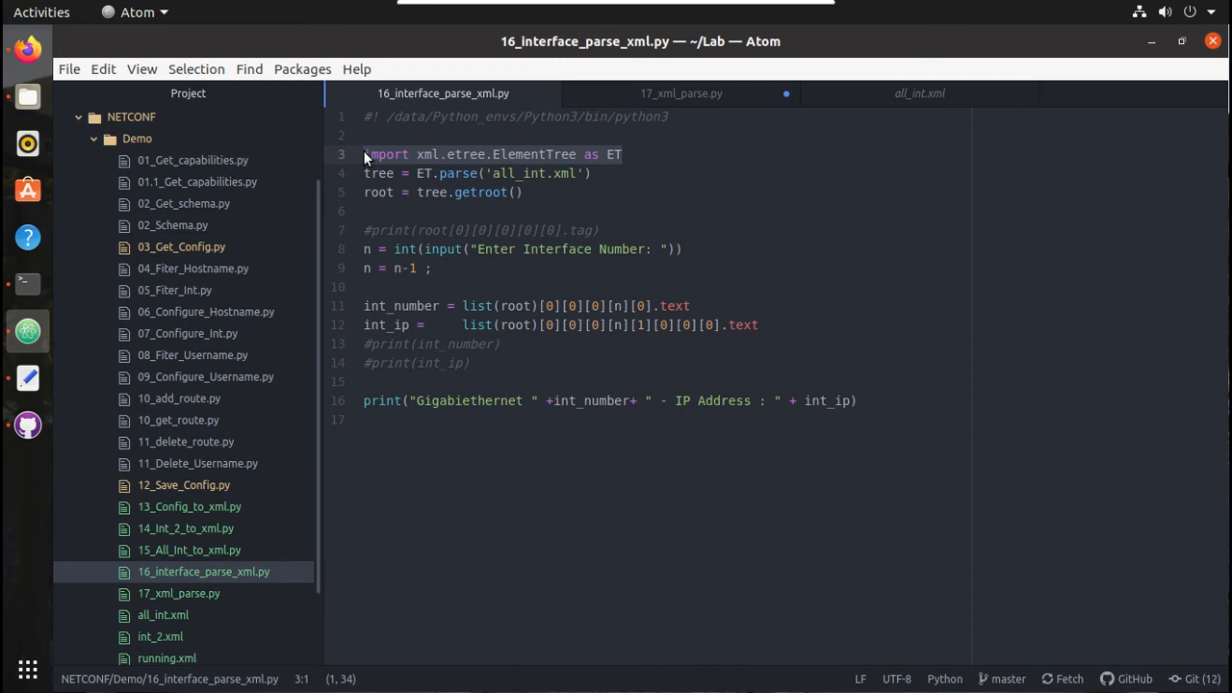
pyautogui.click(179, 593)
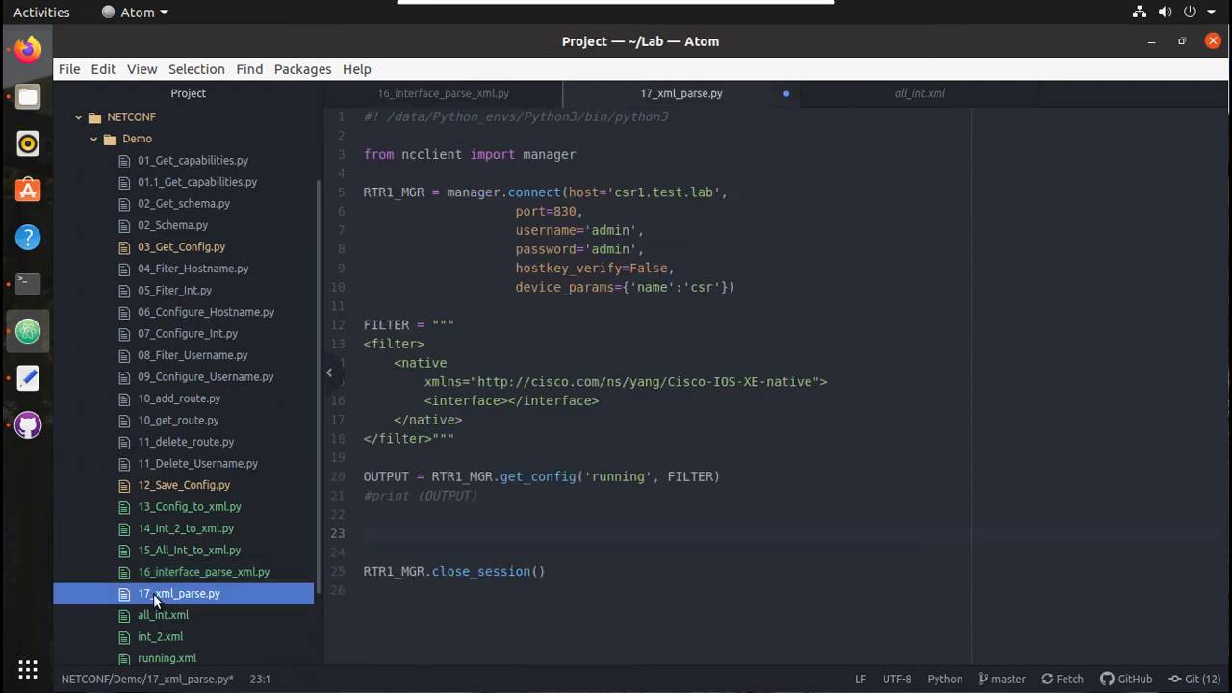
pyautogui.click(578, 154)
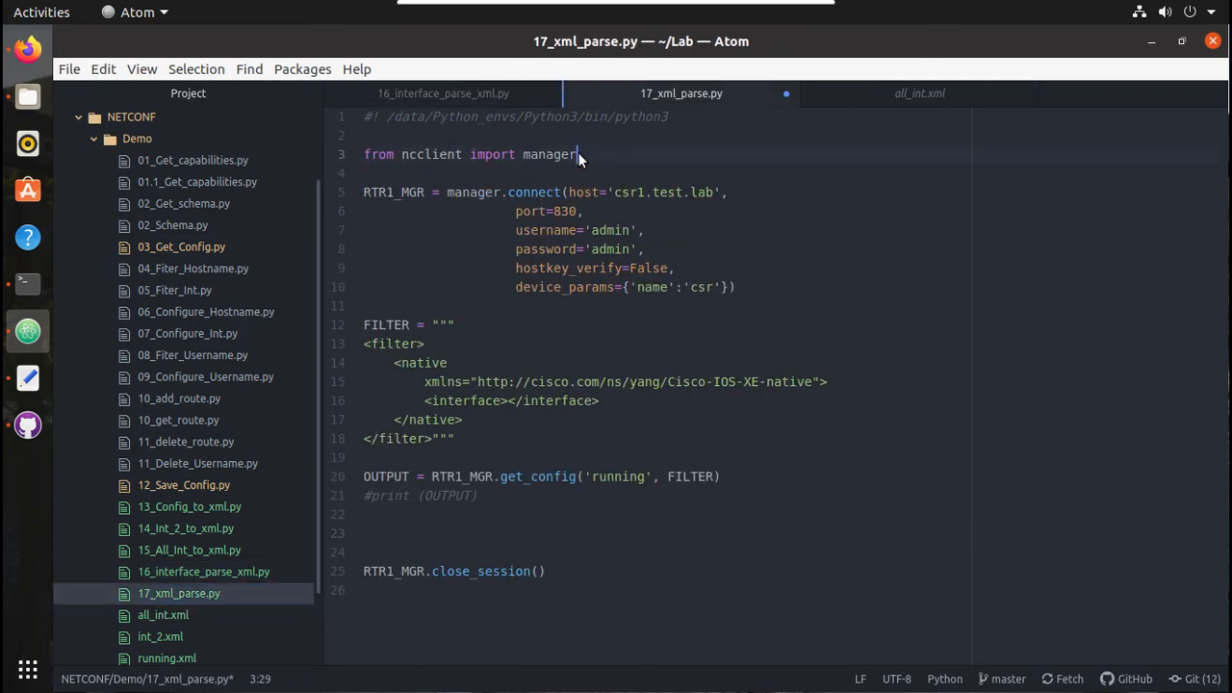
pyautogui.write('import xml.etree.ElementTree as ET')
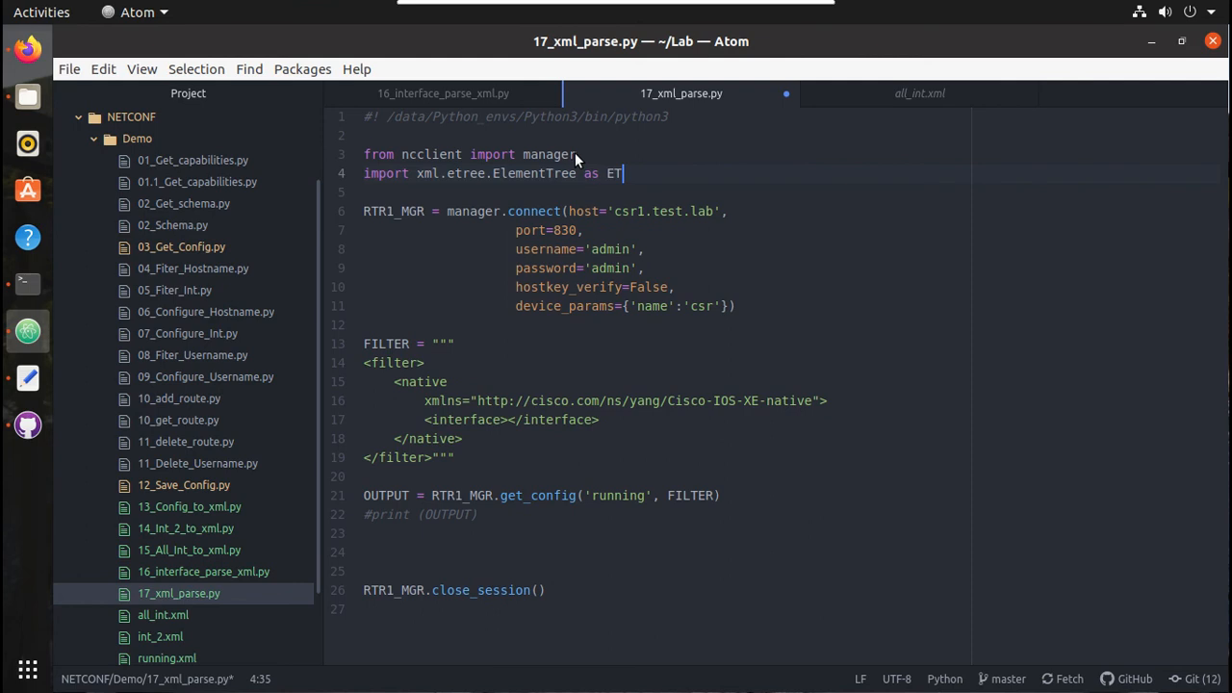
pyautogui.moveTo(202, 577)
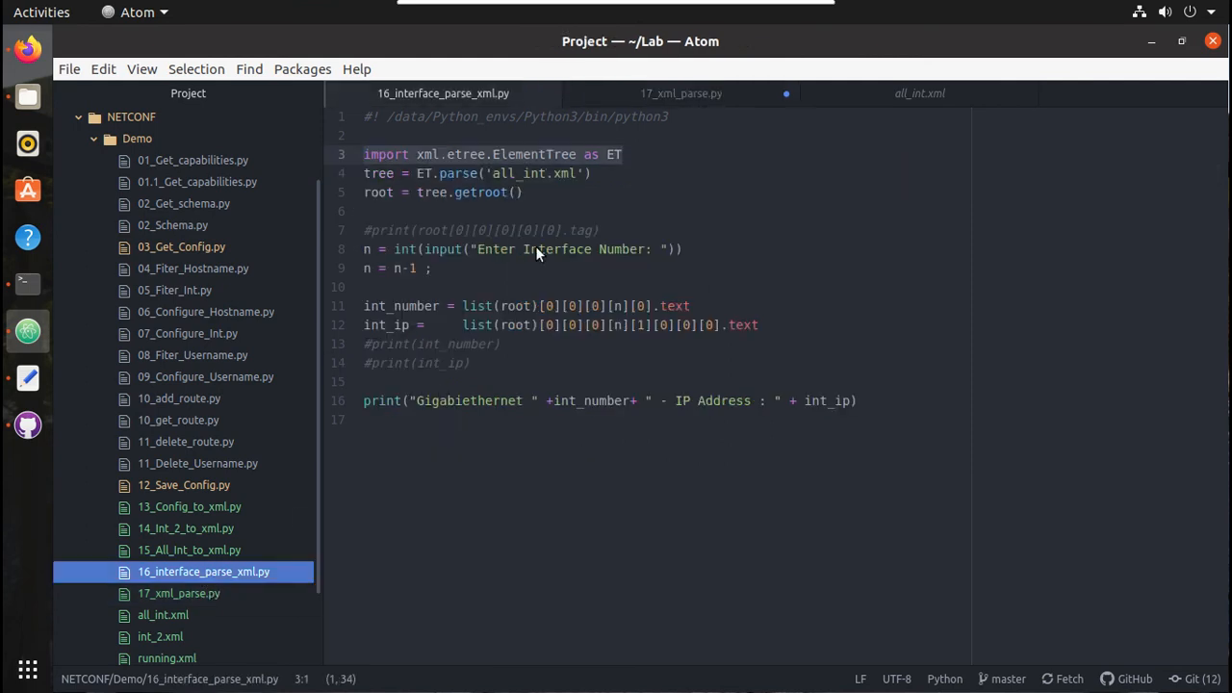
pyautogui.moveTo(593, 254)
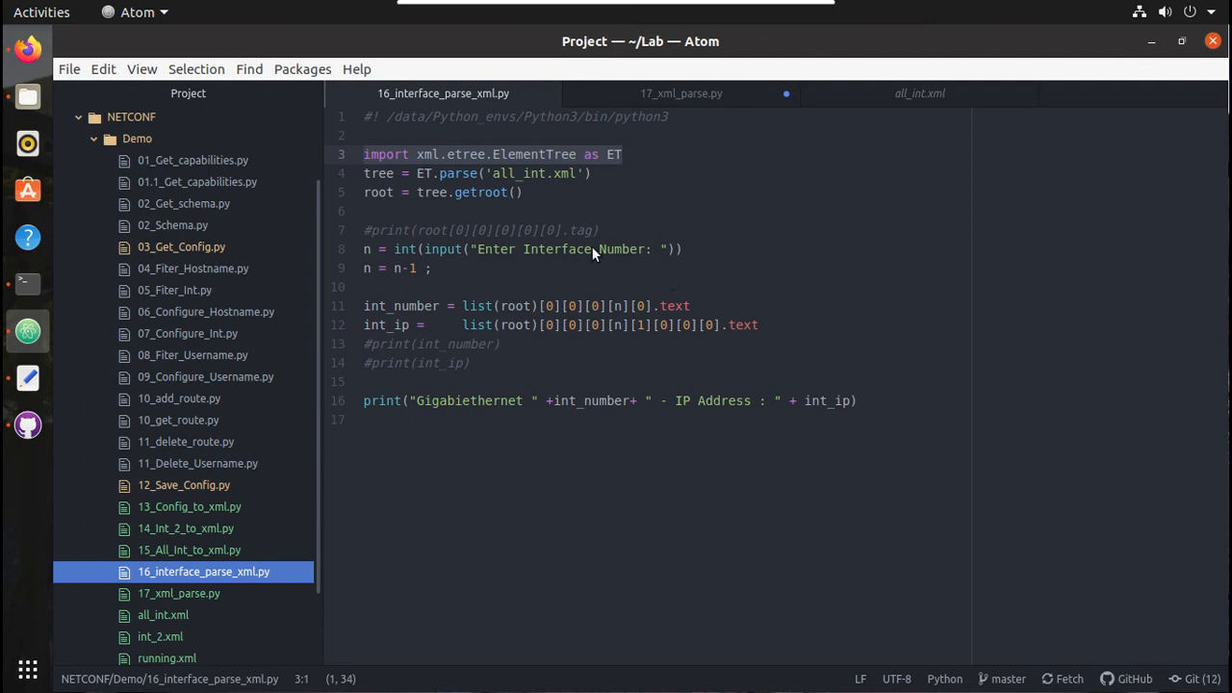
pyautogui.moveTo(637, 309)
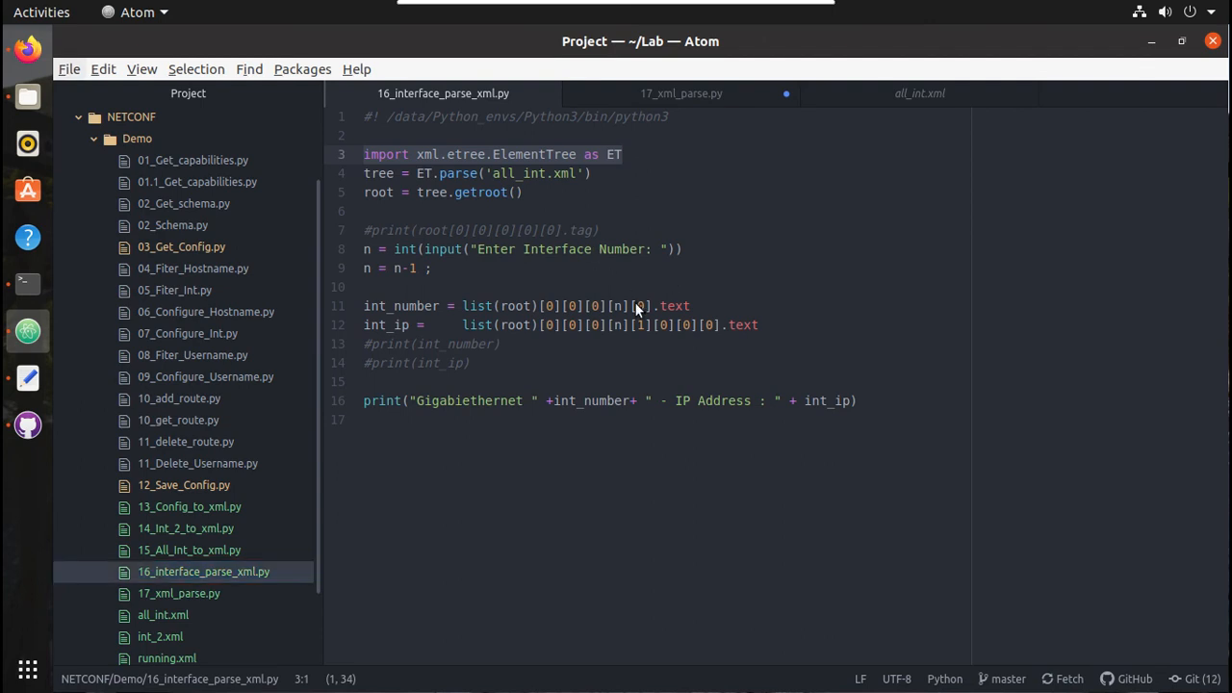
pyautogui.moveTo(523, 196)
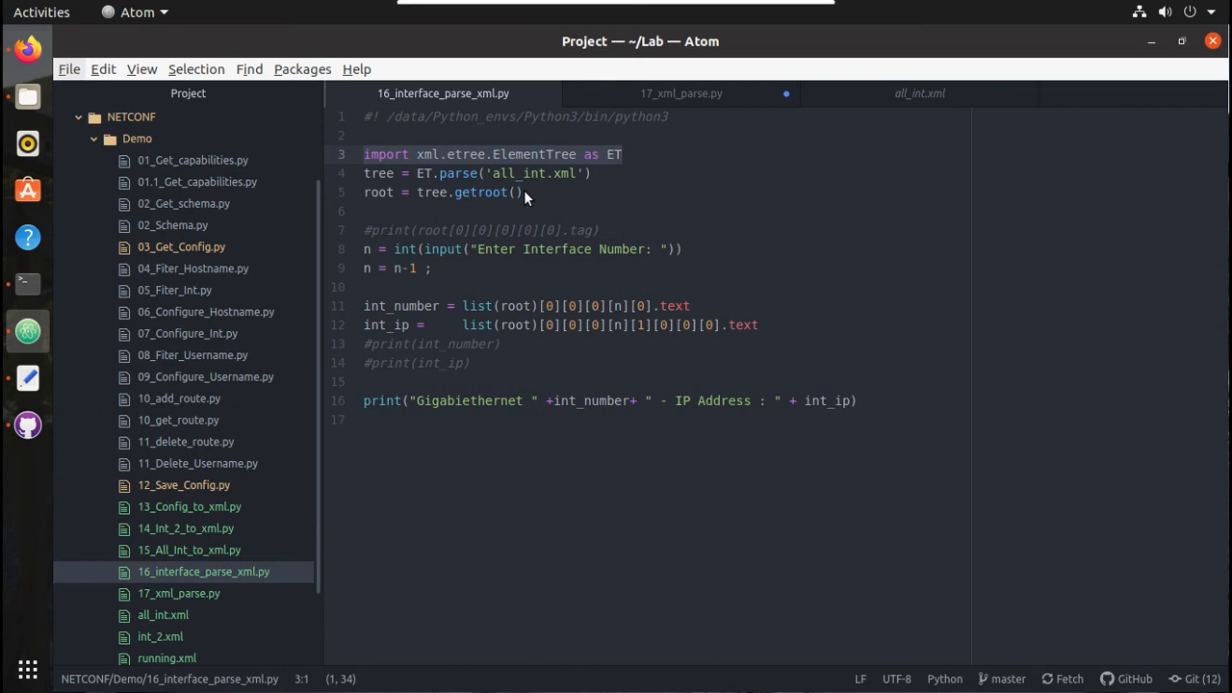
pyautogui.moveTo(458, 196)
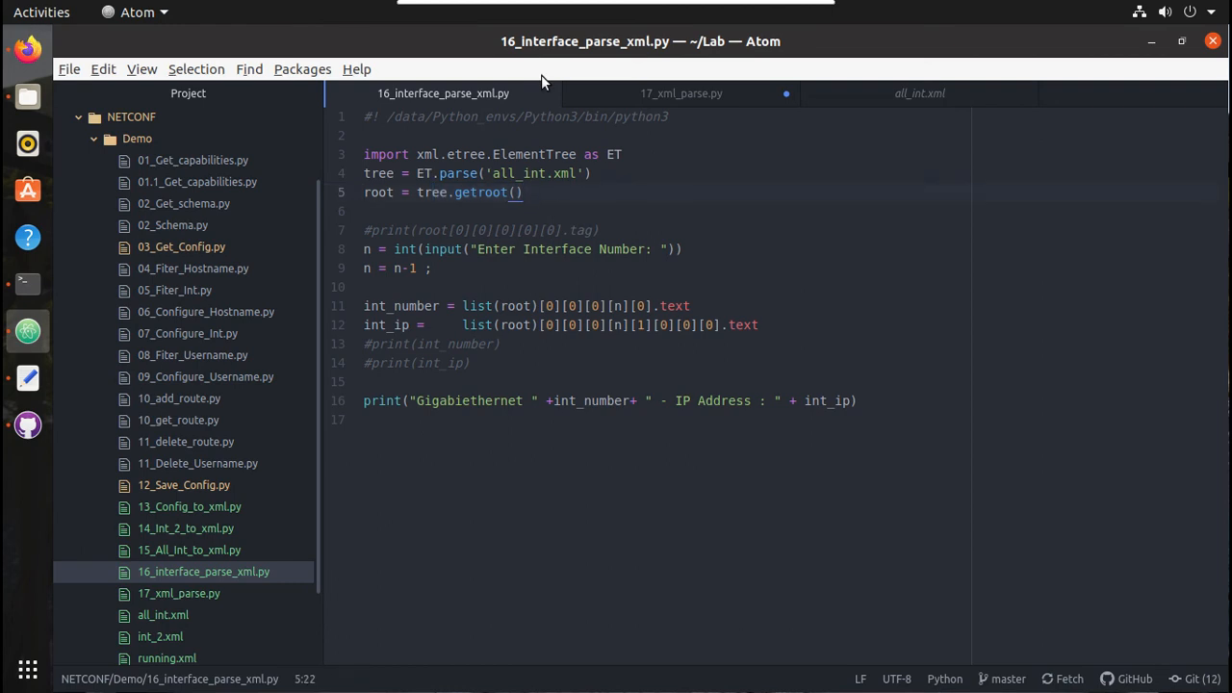
# In the ElementTree docs, select the root = ET.fromstring(country_data_as_string) example line.
pyautogui.click(27, 50)
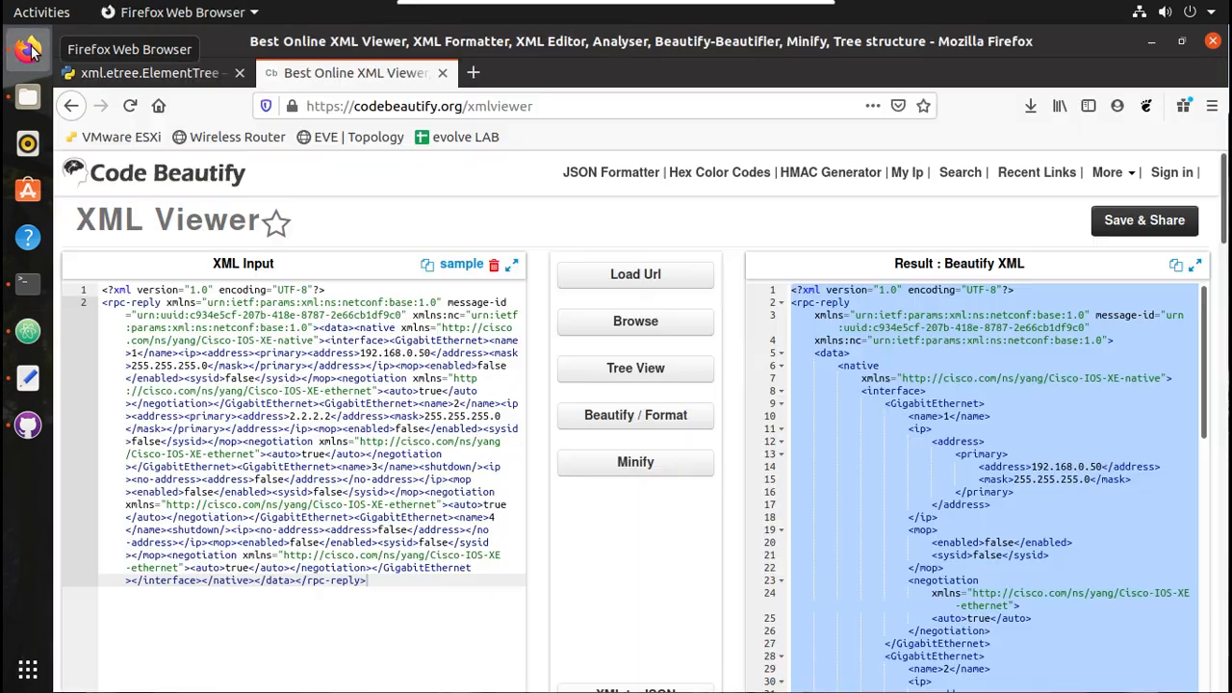
pyautogui.click(150, 73)
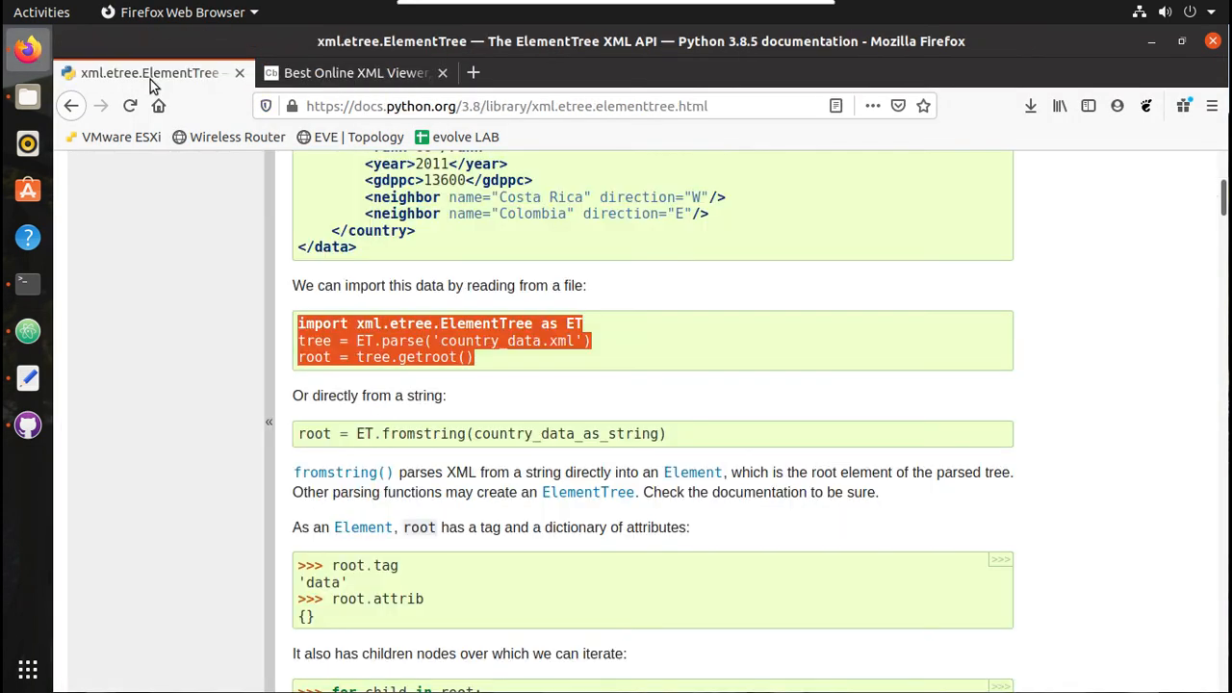
pyautogui.moveTo(389, 440)
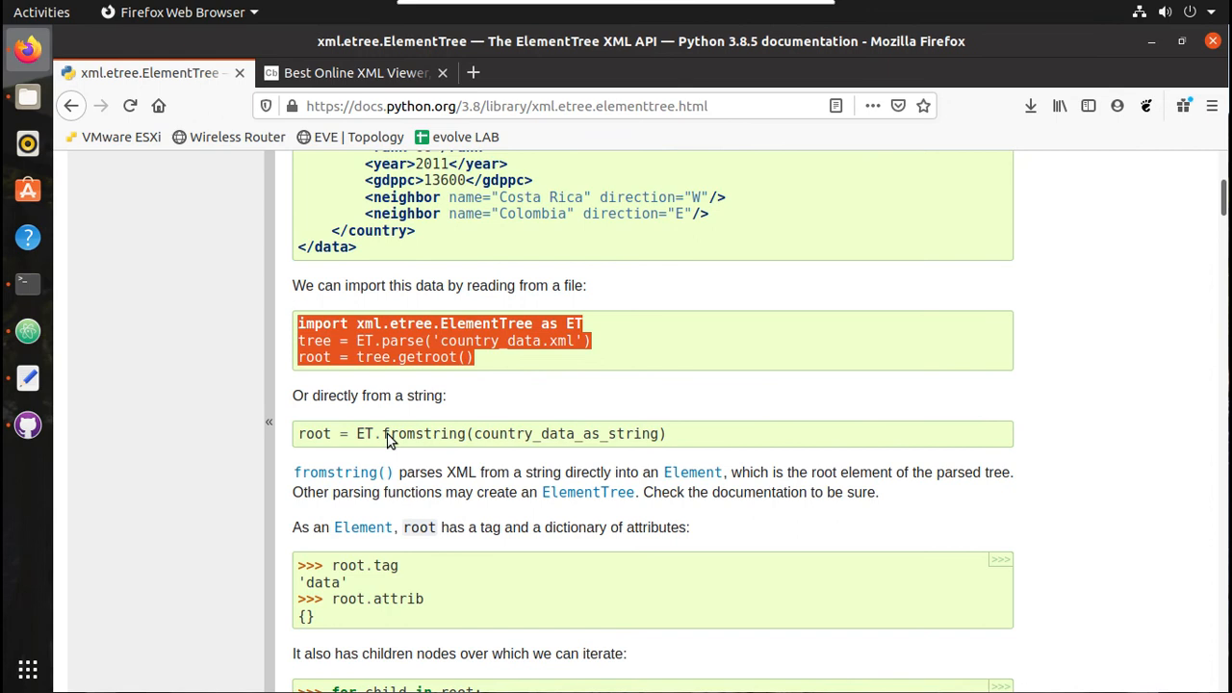
pyautogui.click(306, 439)
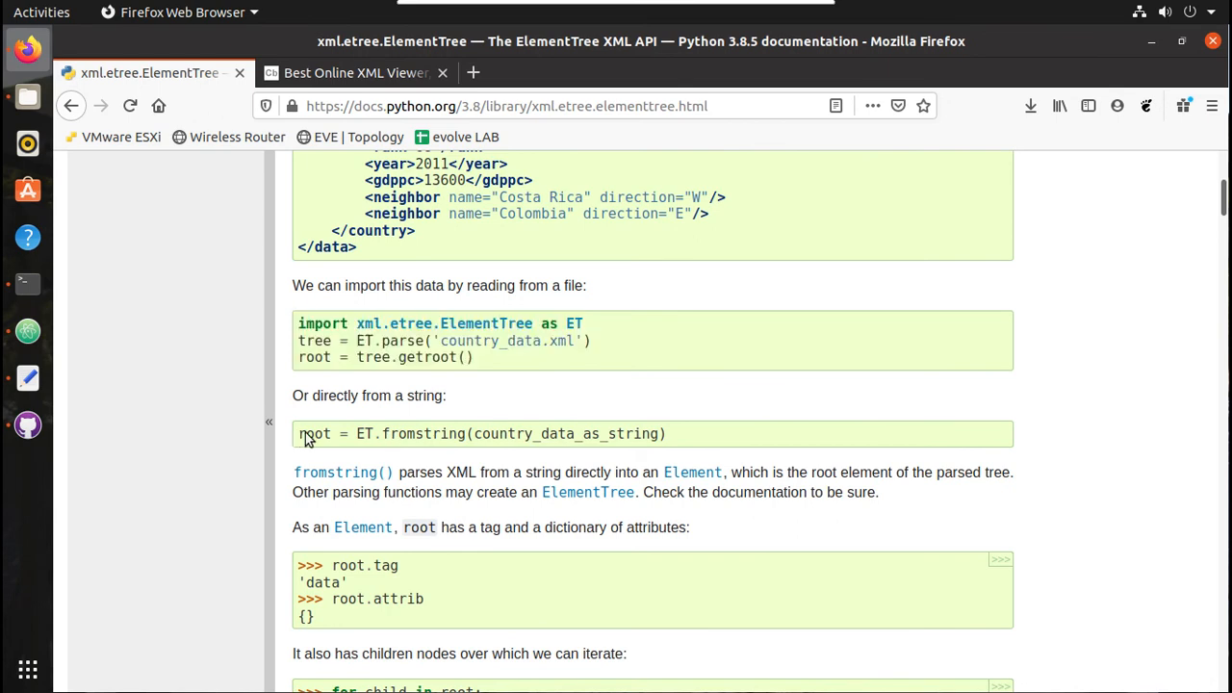
pyautogui.tripleClick(481, 433)
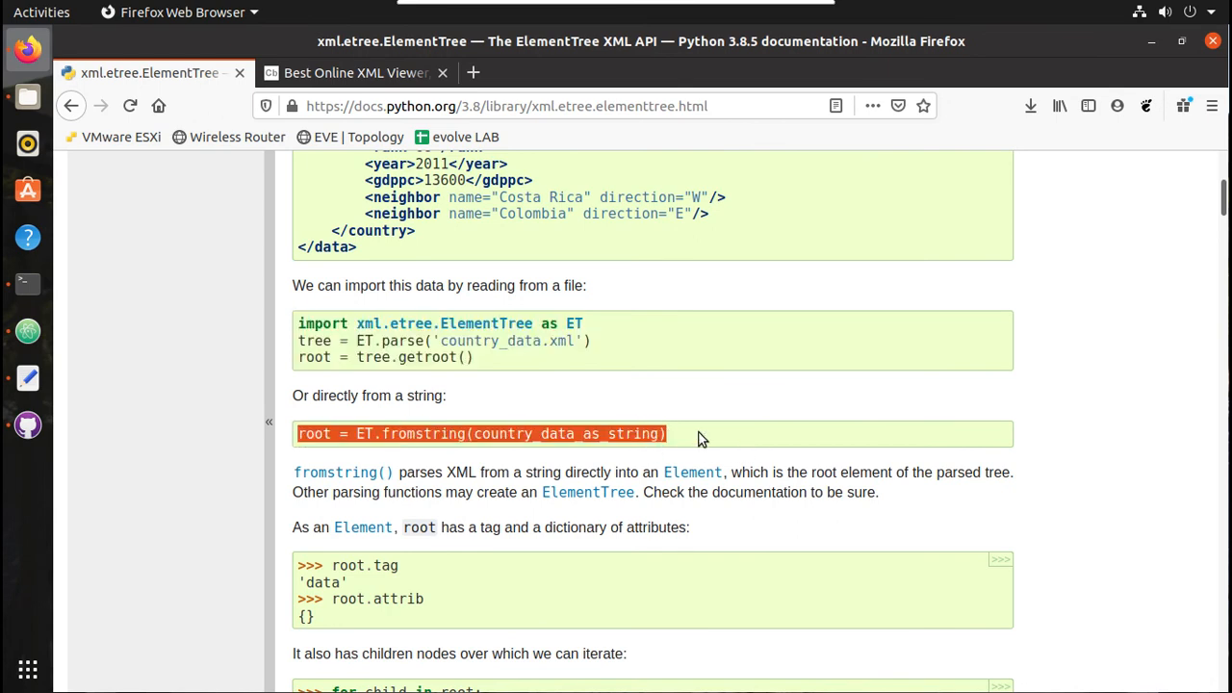
pyautogui.moveTo(508, 350)
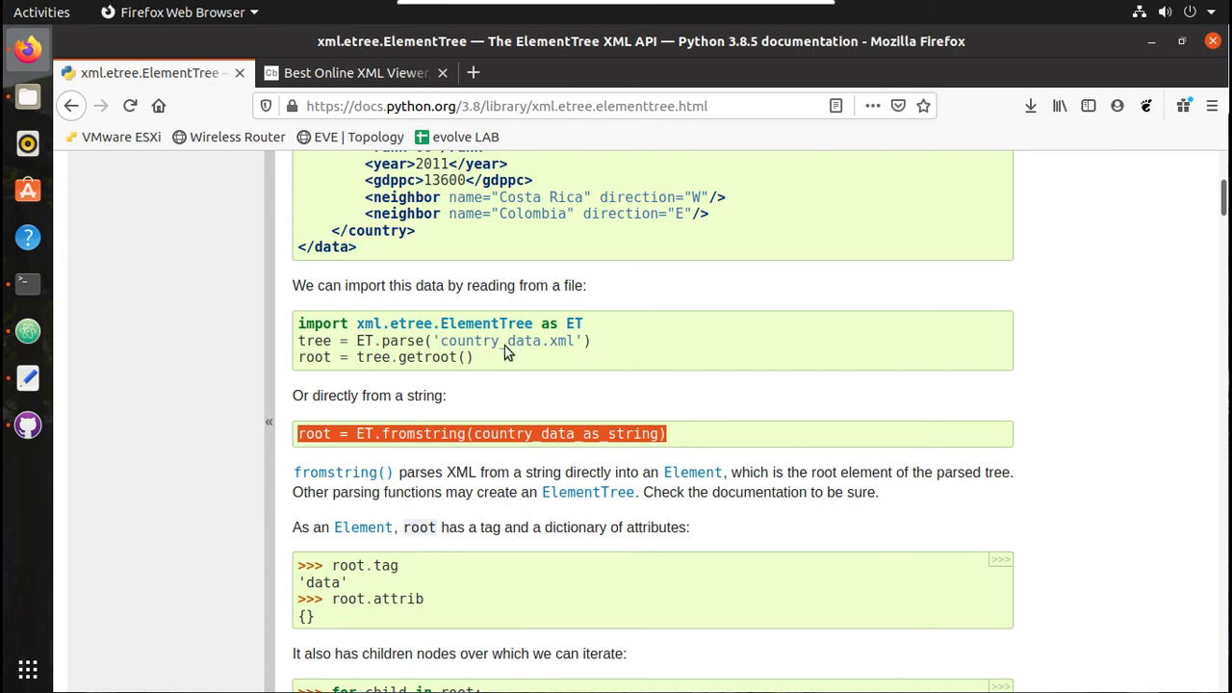
pyautogui.moveTo(535, 377)
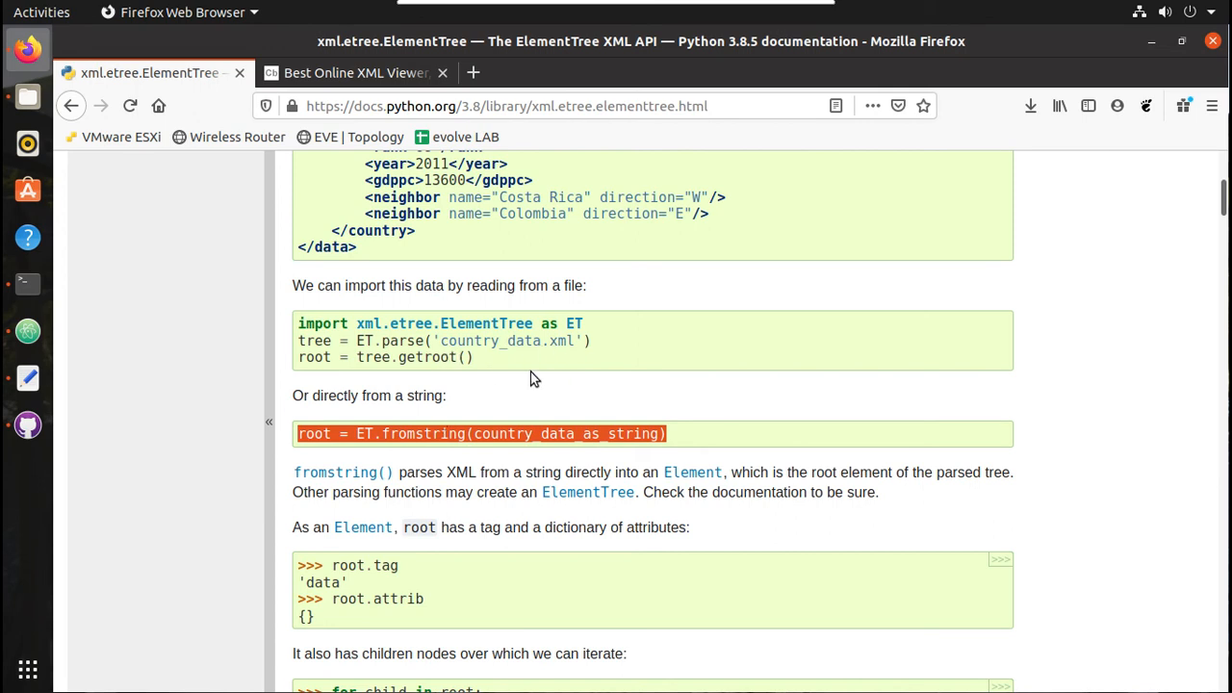
pyautogui.moveTo(27, 331)
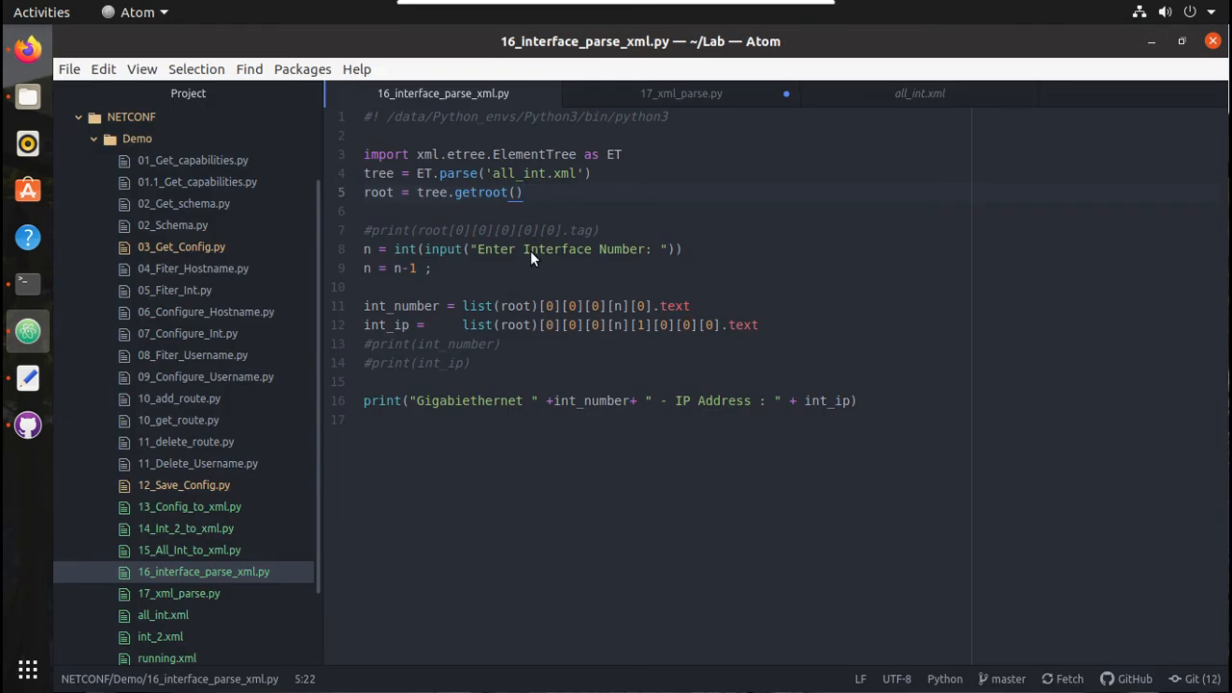
pyautogui.moveTo(179, 596)
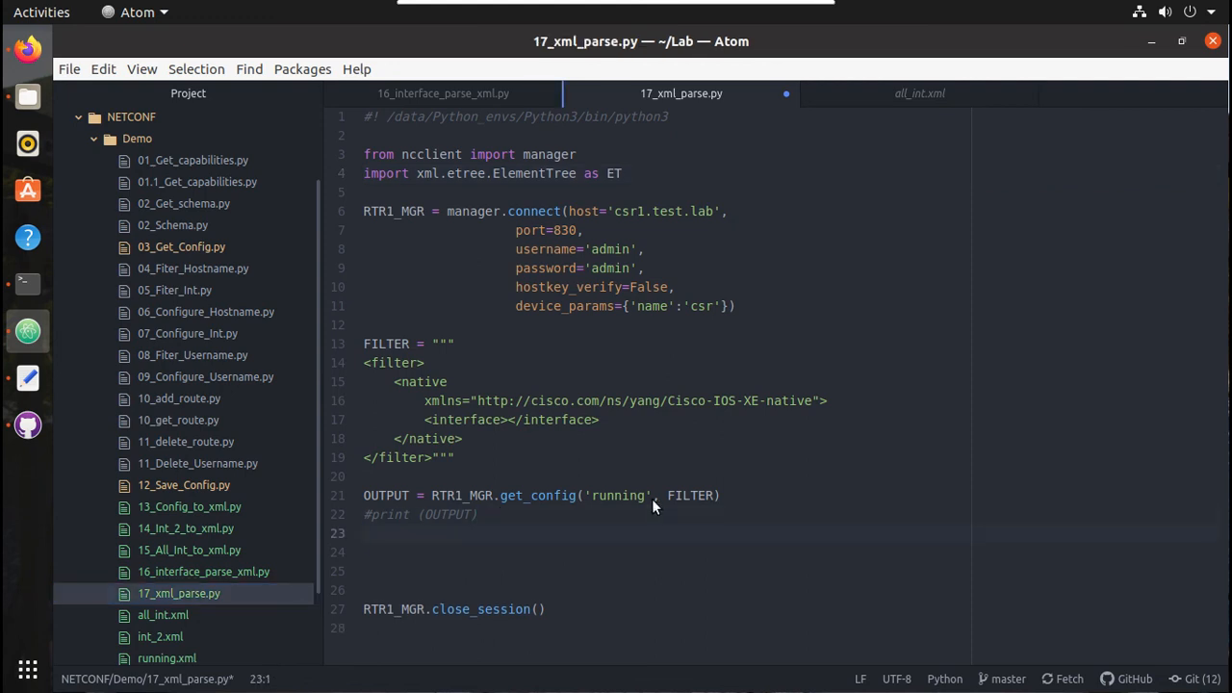
# Add root = ET.fromstring(str(OUTPUT)) to parse the fetched reply in 17_xml_parse.py.
pyautogui.write('root = ET.fromstring(country_data_as_string)')
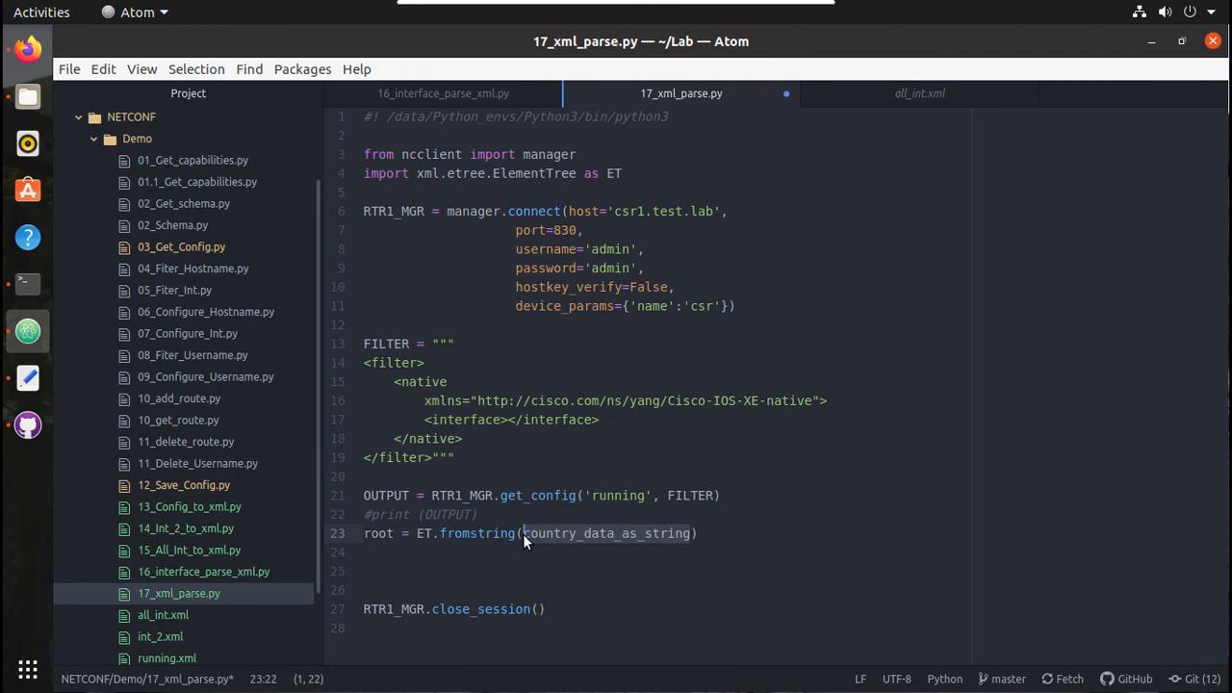
pyautogui.write('str')
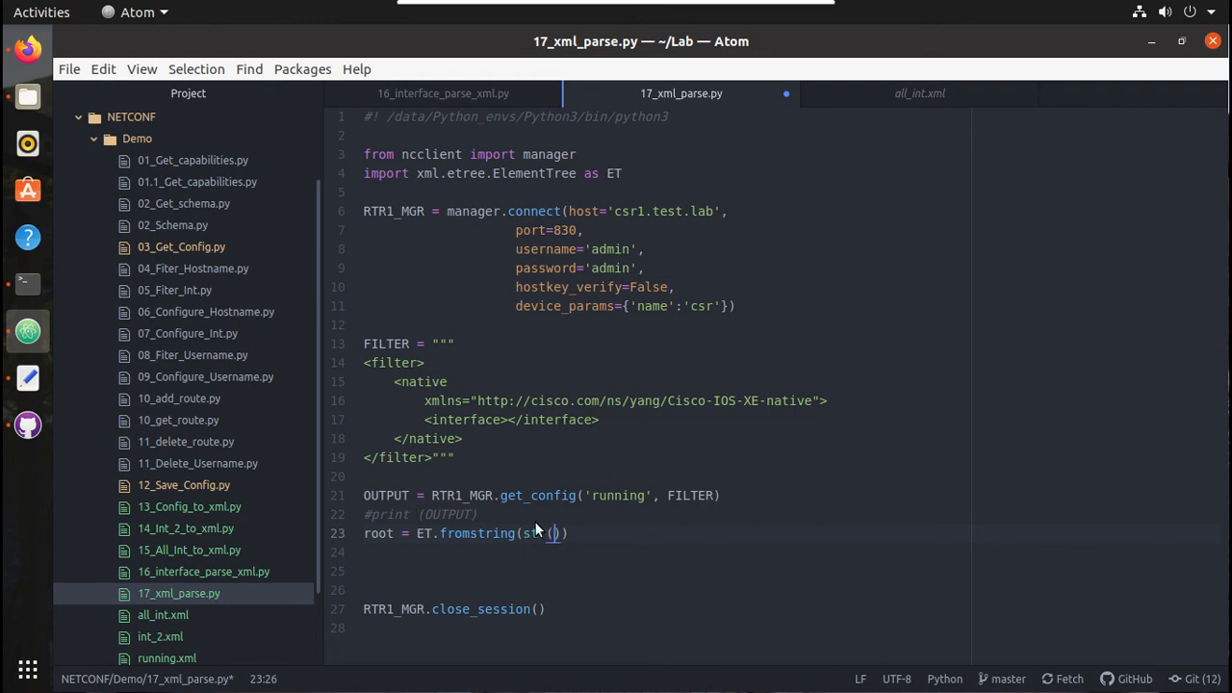
pyautogui.write('OUTPUT')
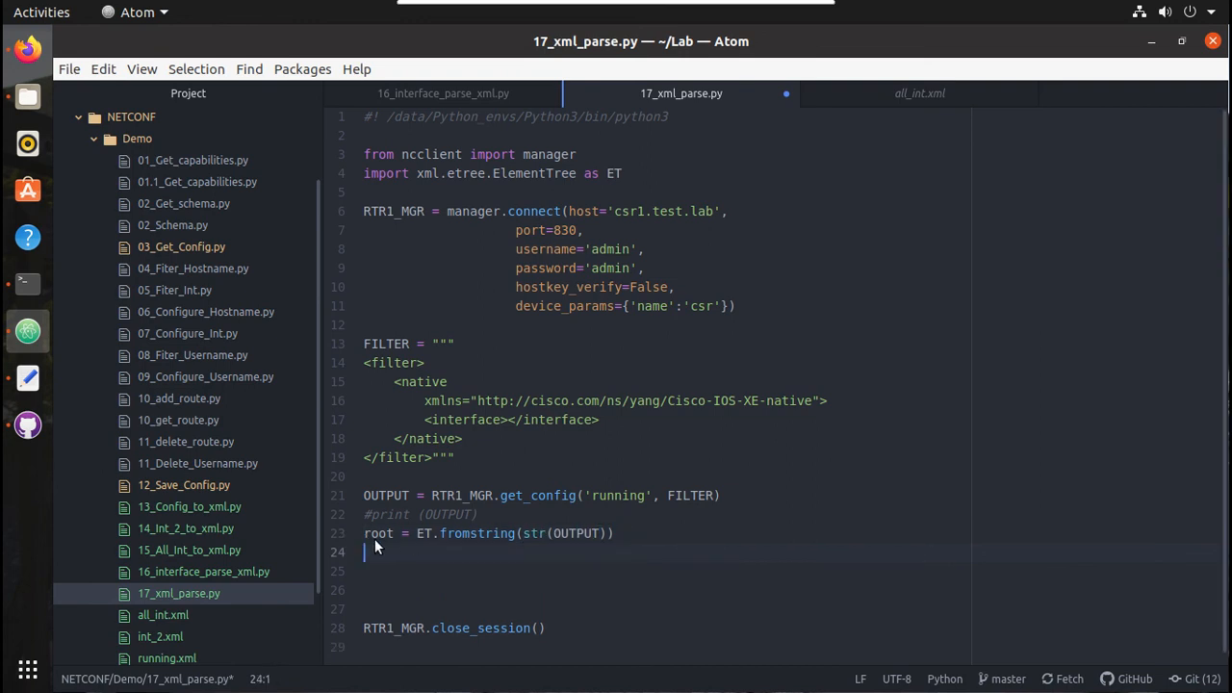
pyautogui.click(481, 533)
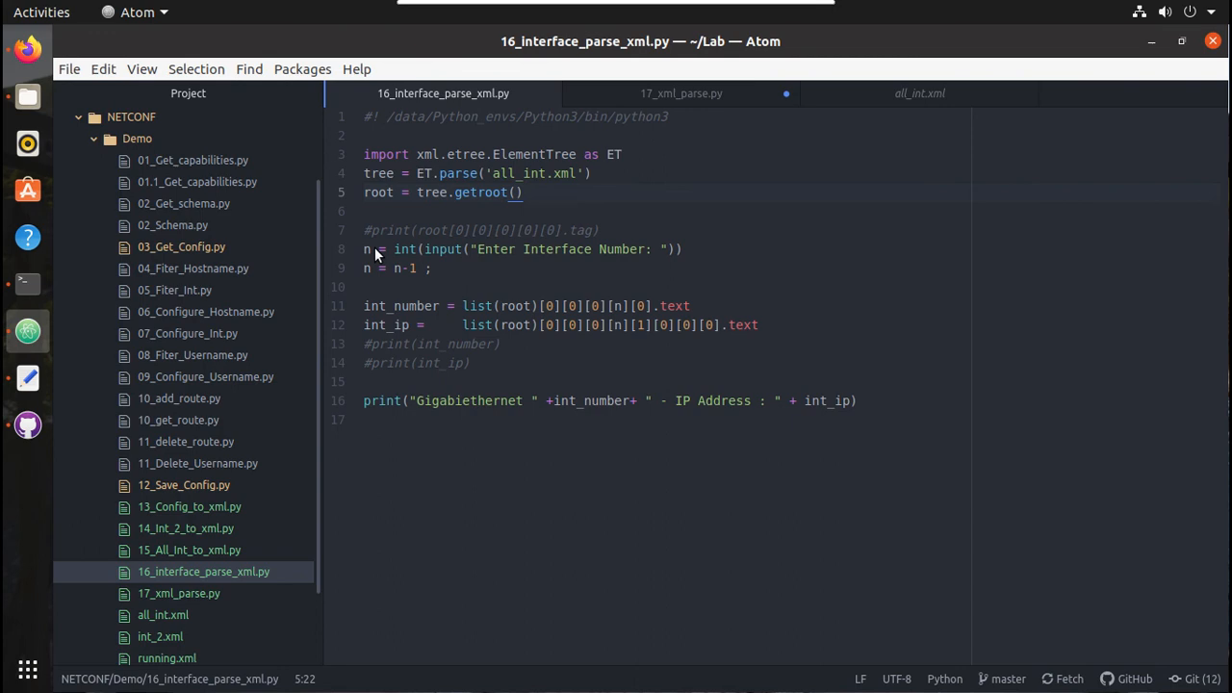
# Copy the interface prompt, IP lookup and print lines into 17_xml_parse.py, removing the #print debug lines.
pyautogui.click(366, 250)
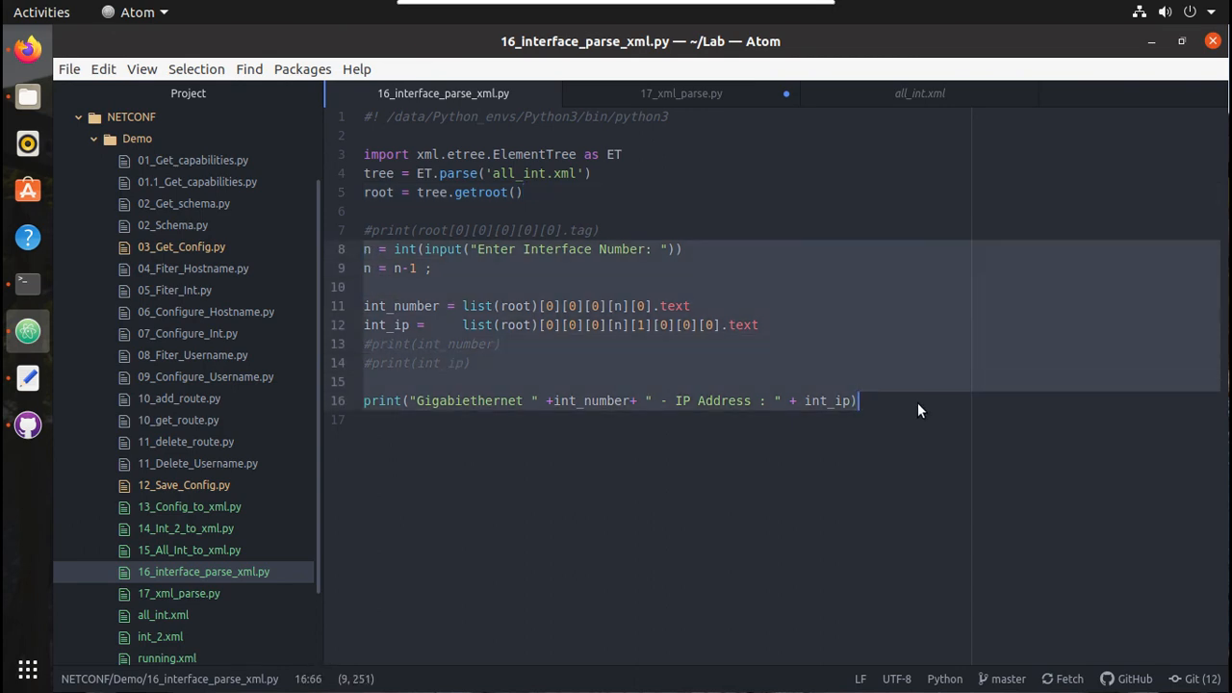
pyautogui.moveTo(651, 489)
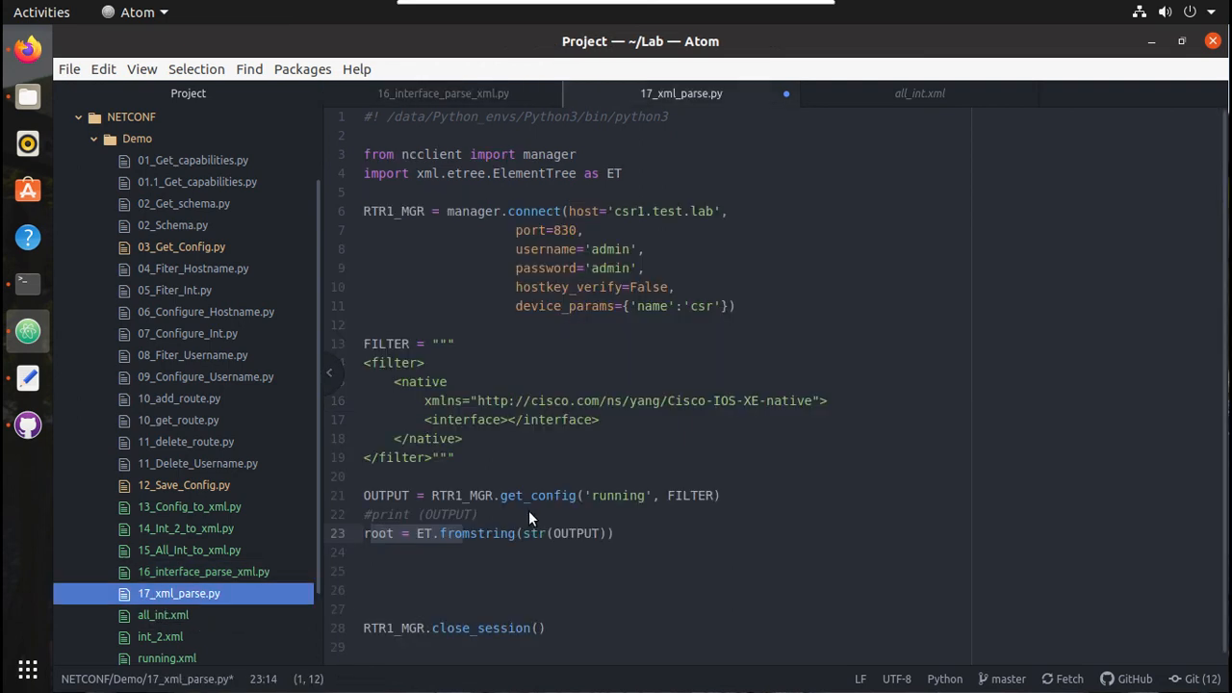
pyautogui.click(500, 551)
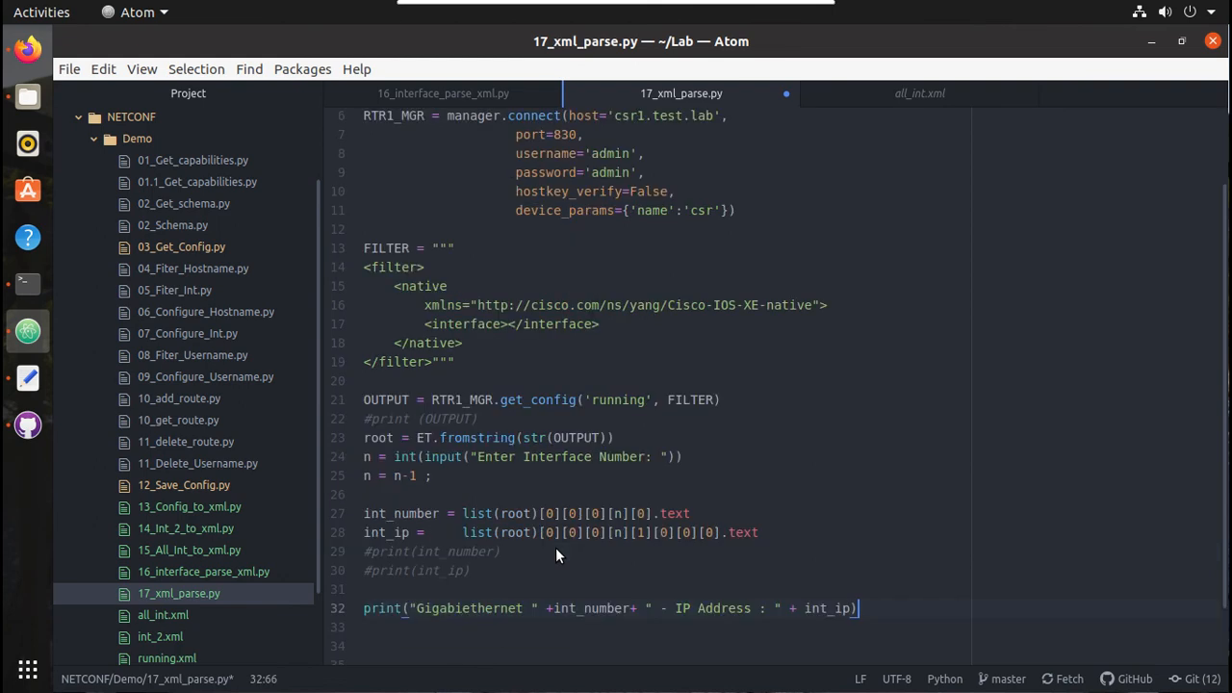
pyautogui.scroll(-3)
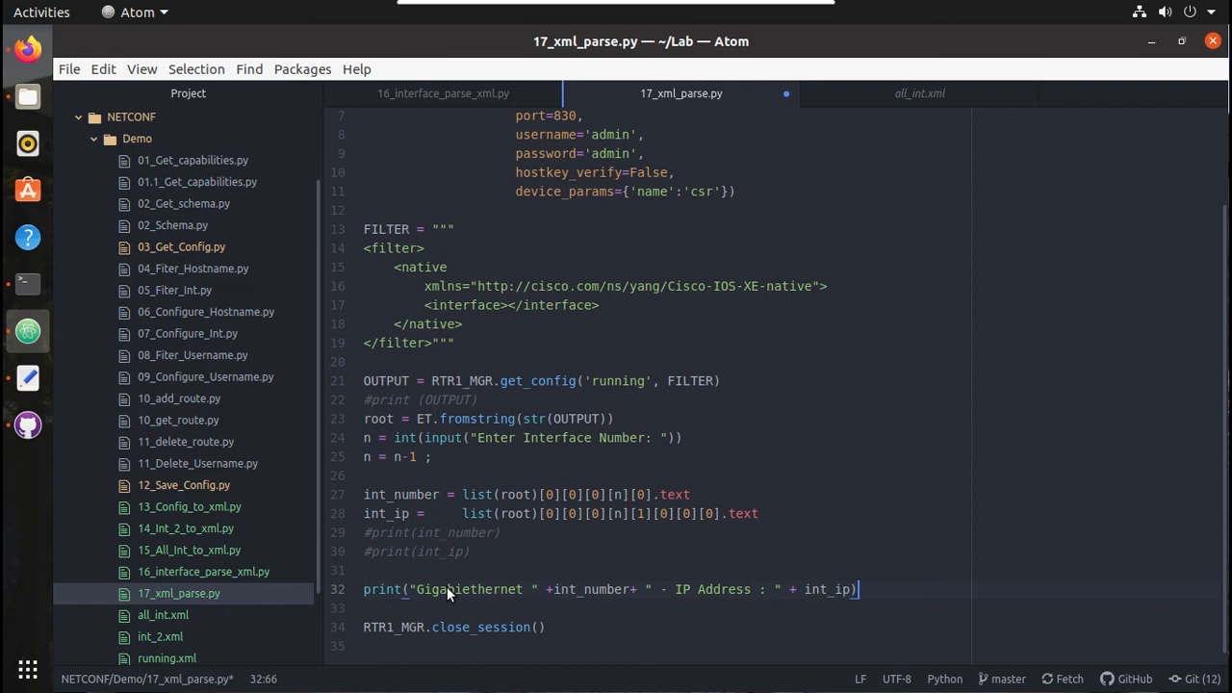
pyautogui.click(443, 550)
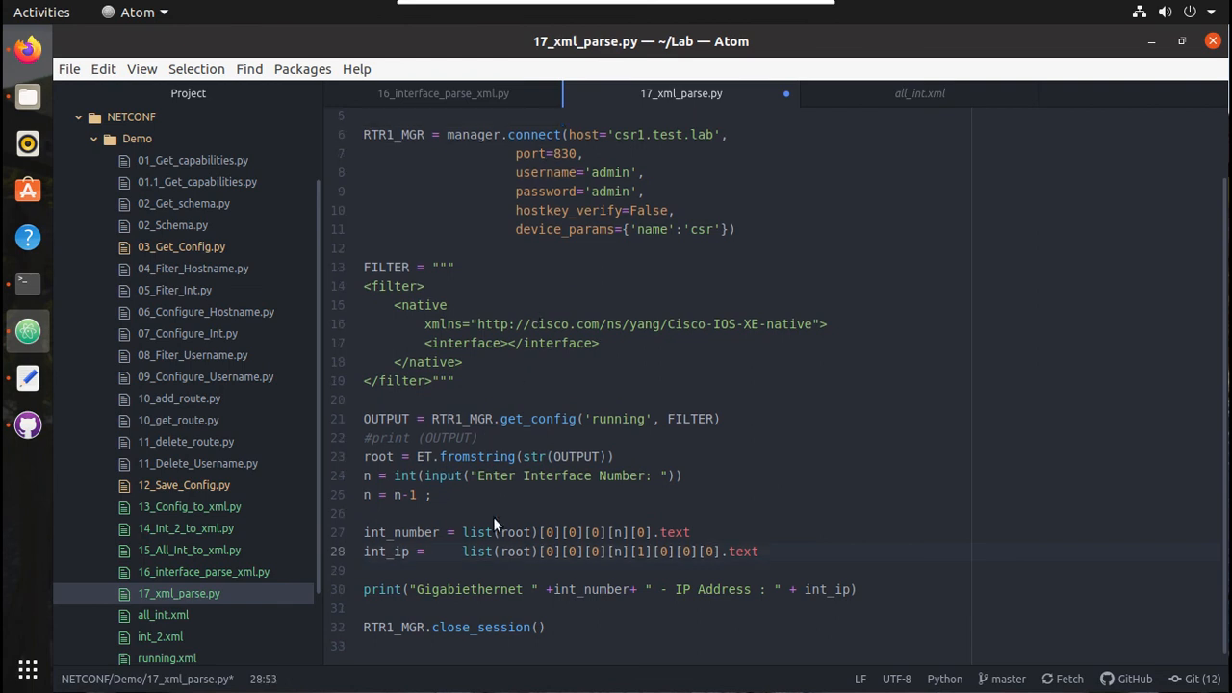
pyautogui.moveTo(808, 550)
pyautogui.write('1')
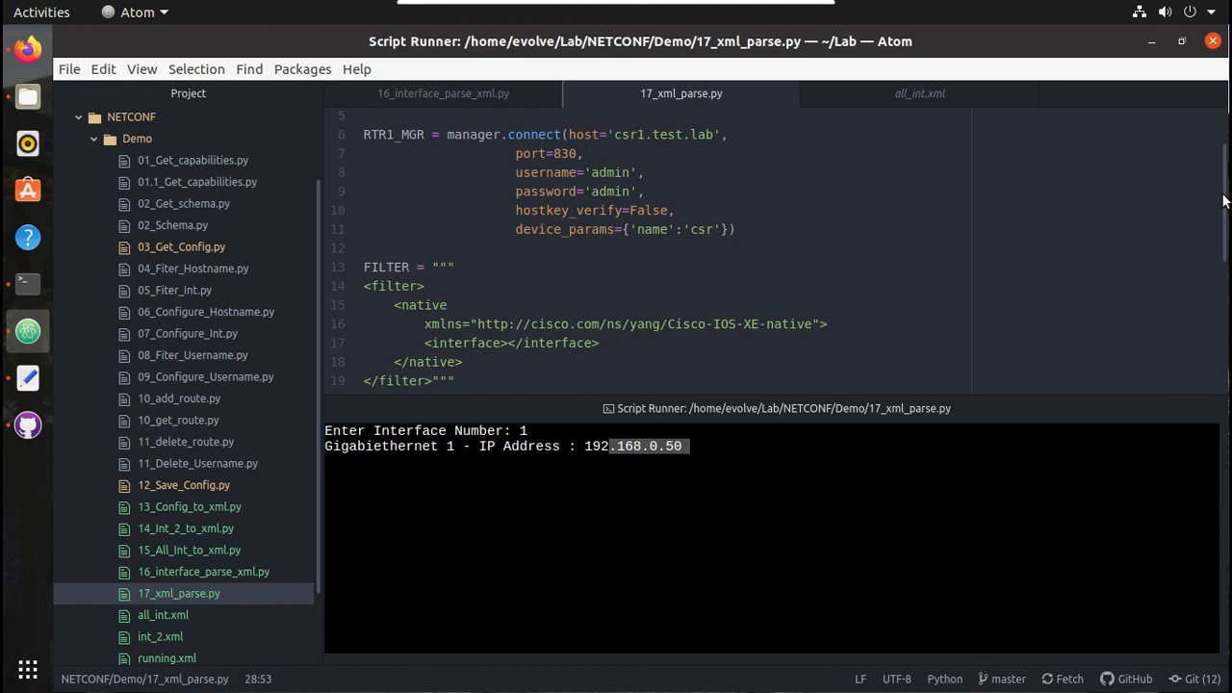
# Run the script for interface 2, getting 2.2.2.2, then close the Script Runner output.
pyautogui.scroll(-3)
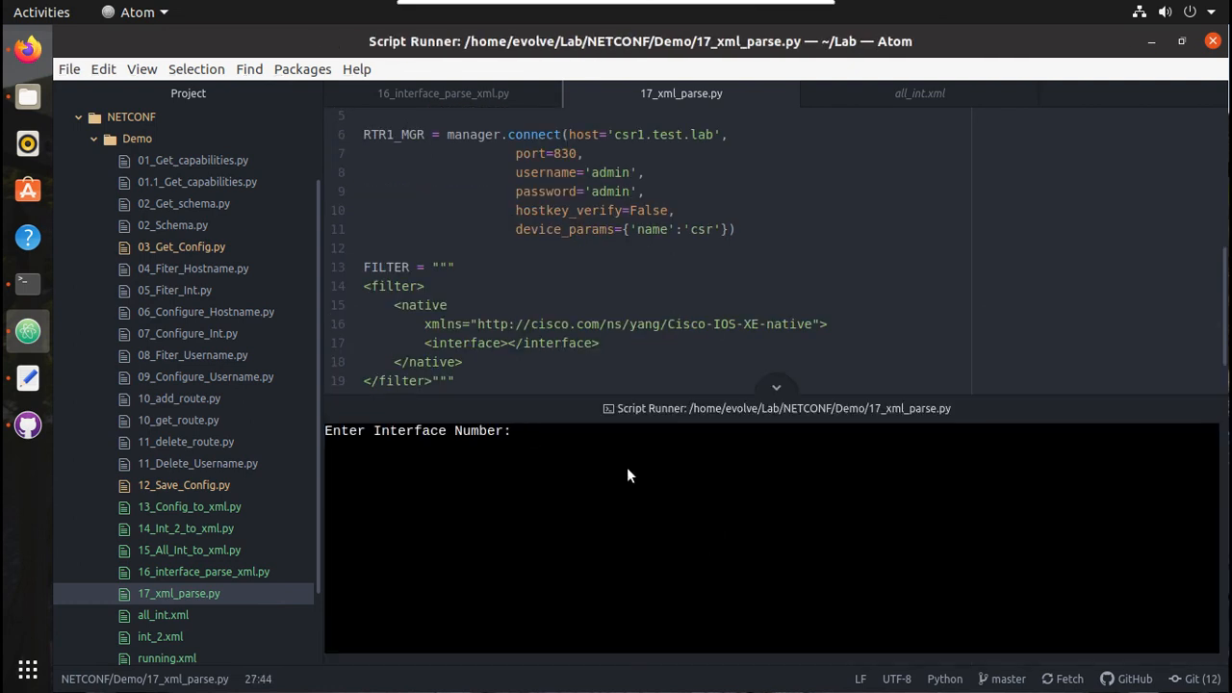
pyautogui.write('2')
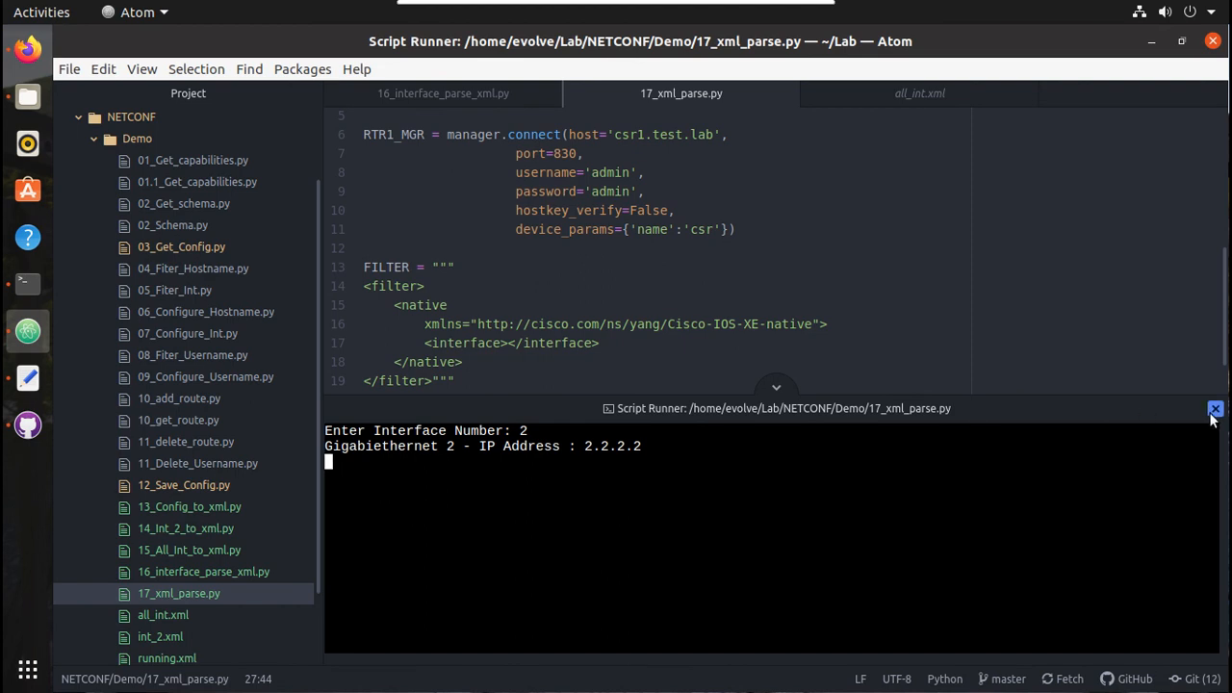
pyautogui.click(1215, 408)
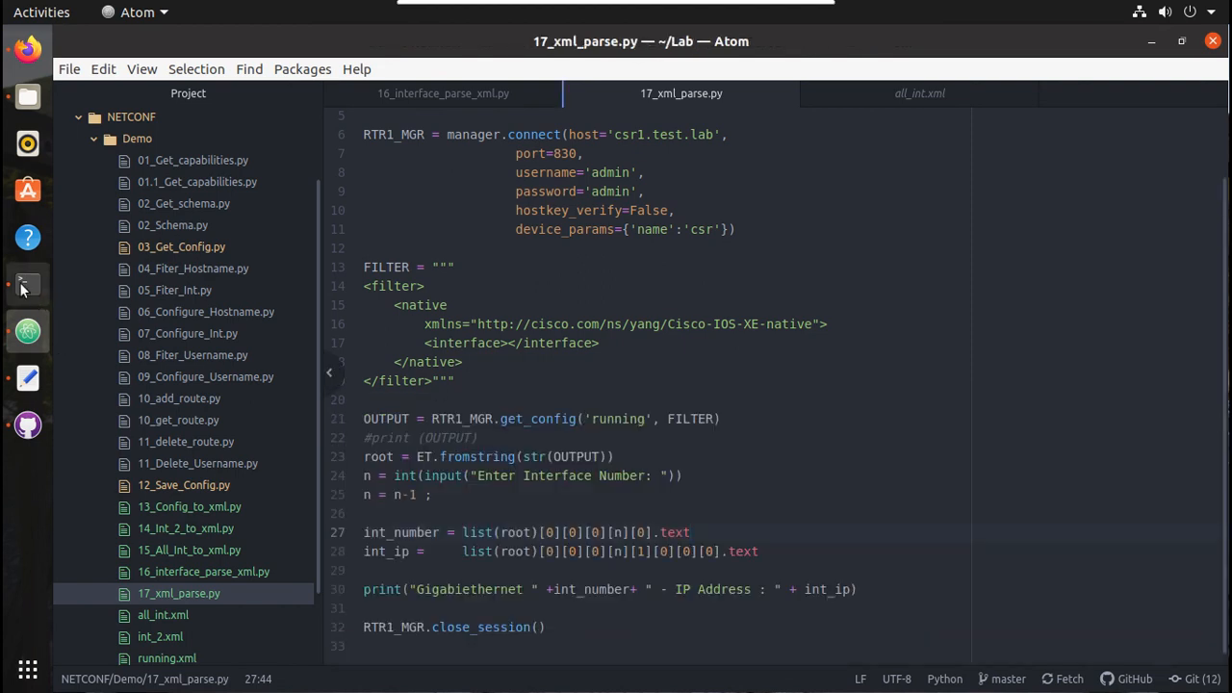
# On the CSR console, set GigabitEthernet2 to 22.2.2.2 255.255.255.0, no shutdown, and write the config.
pyautogui.click(27, 285)
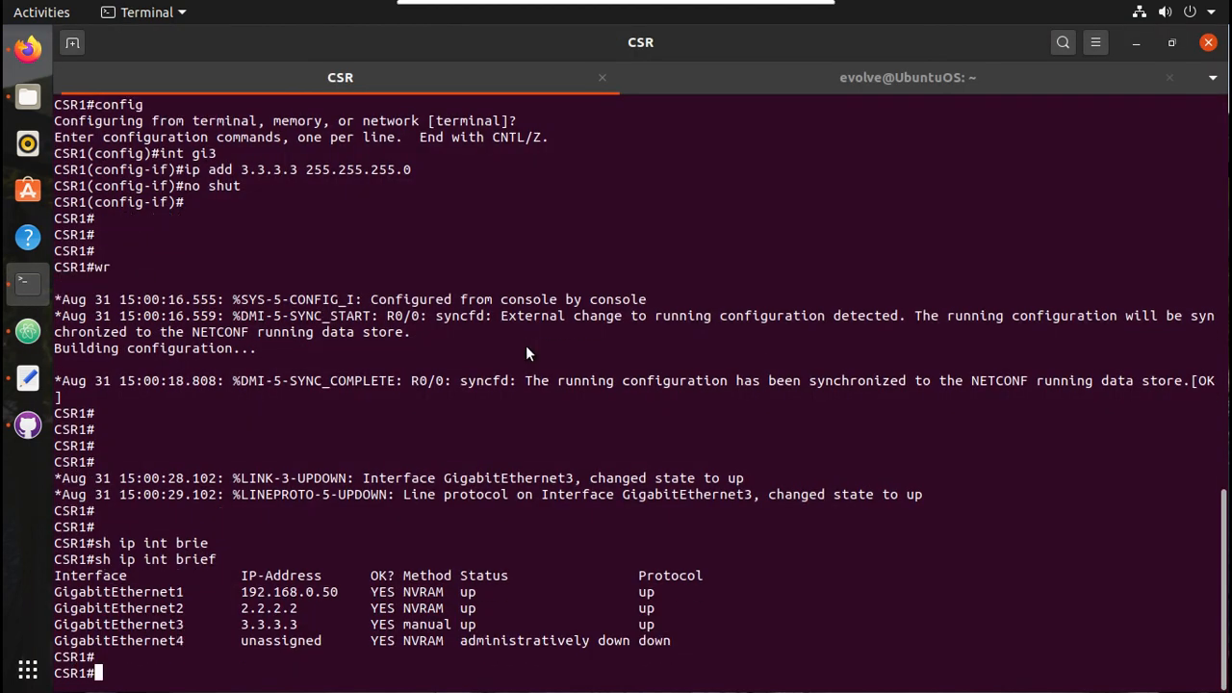
pyautogui.write('config')
pyautogui.write('w')
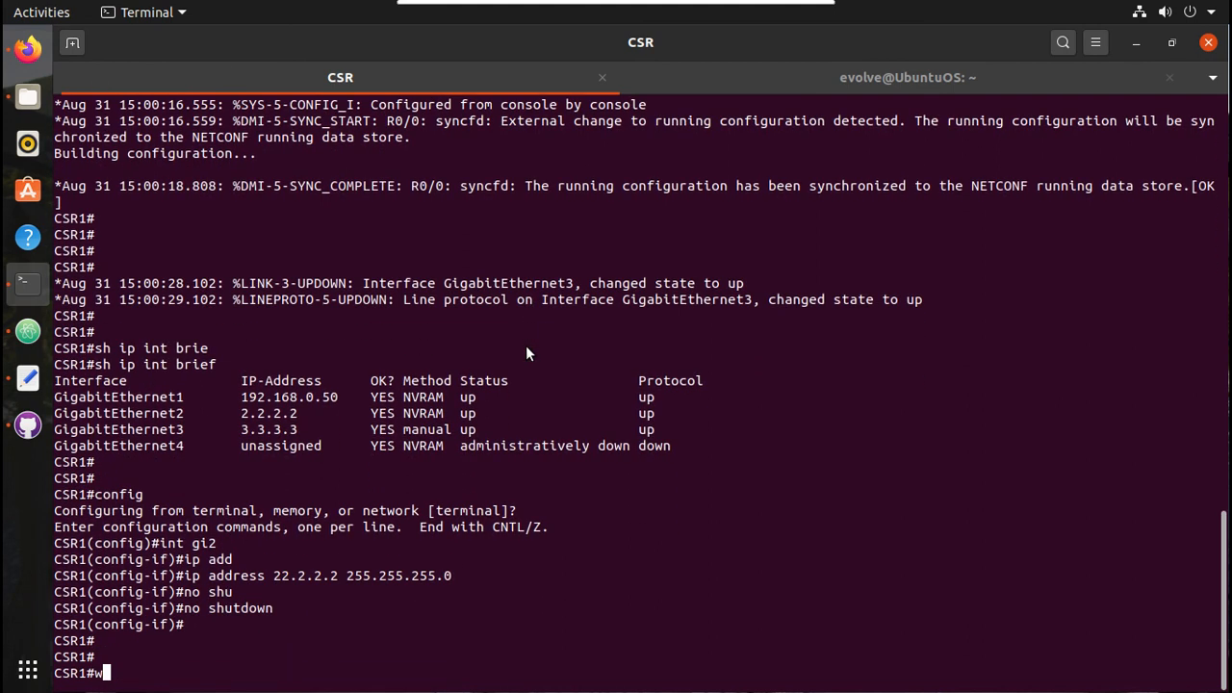
pyautogui.press('Return')
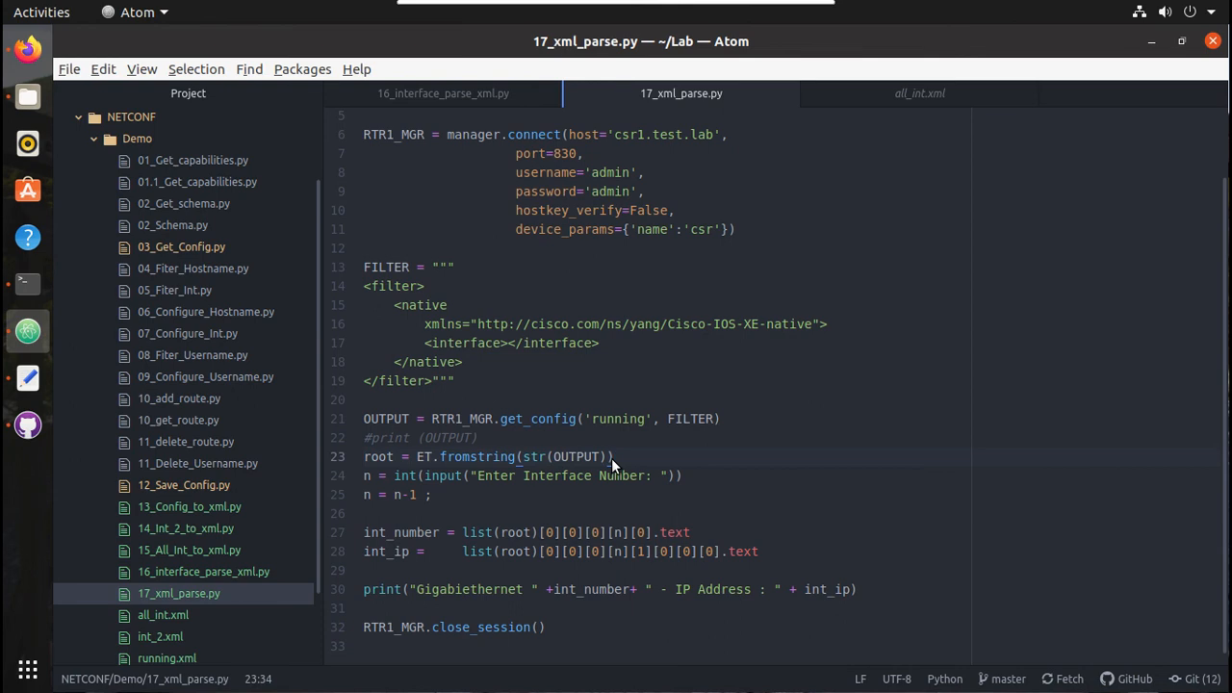
# Rerun the script with Ctrl+Shift+B for interface 2, check the reported address, and return to the code.
pyautogui.press('ctrl-shift-b')
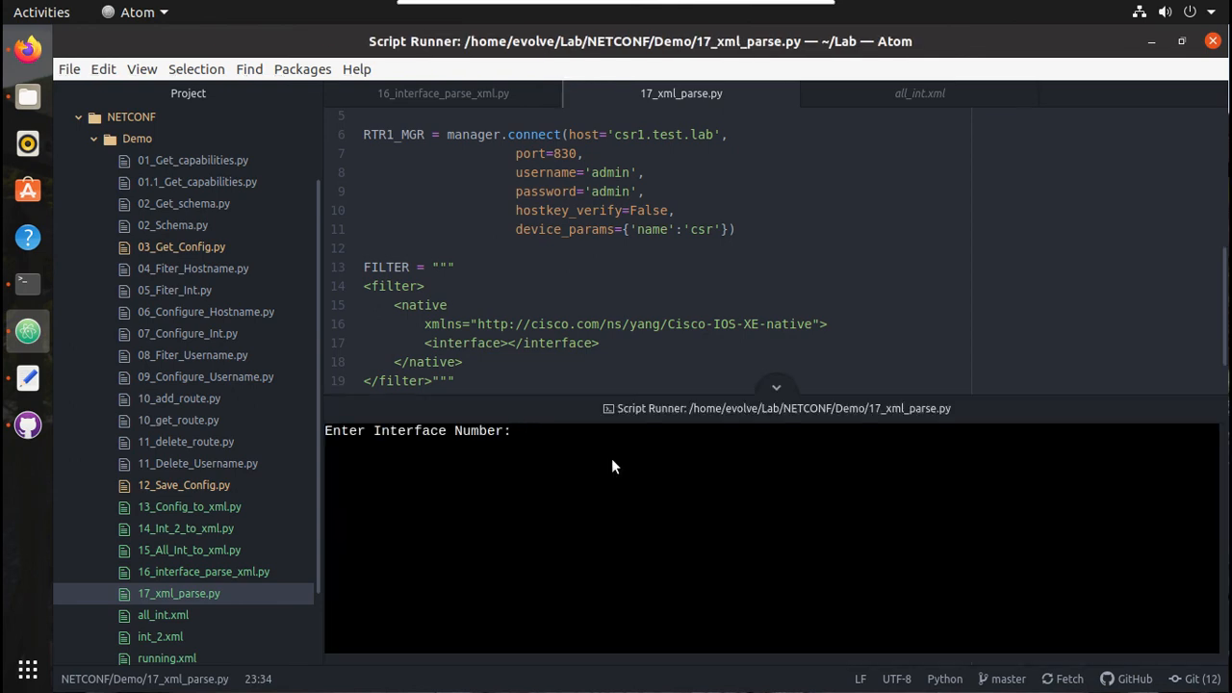
pyautogui.write('2')
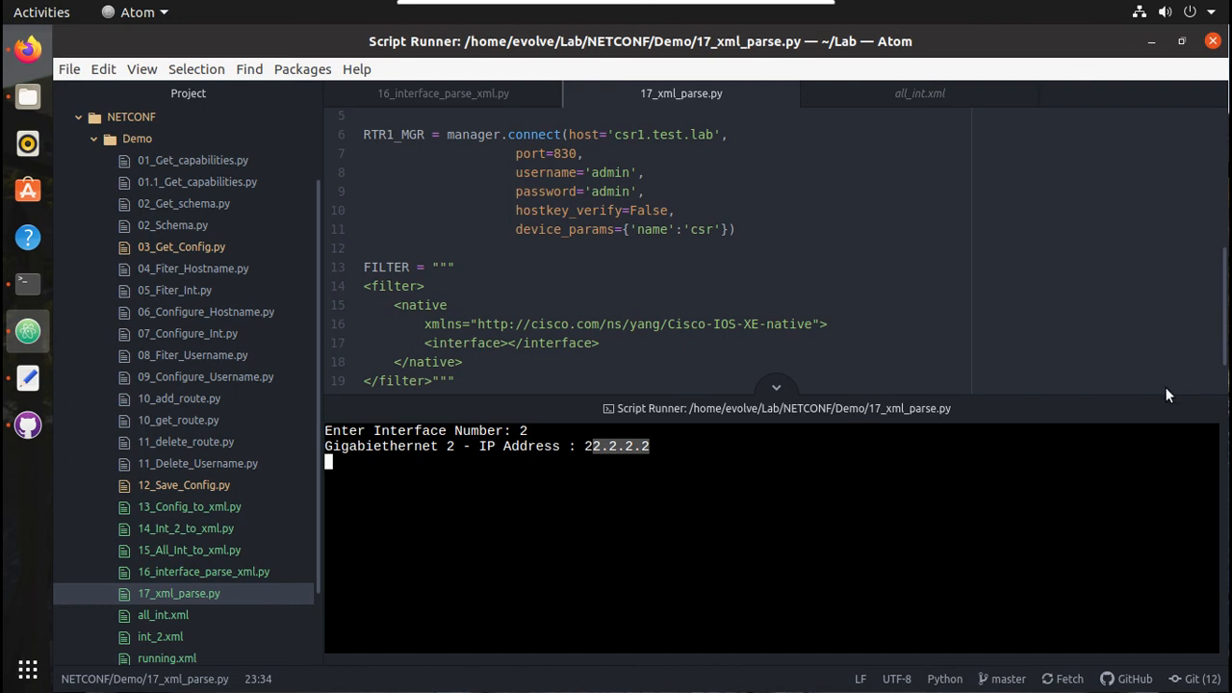
pyautogui.click(776, 387)
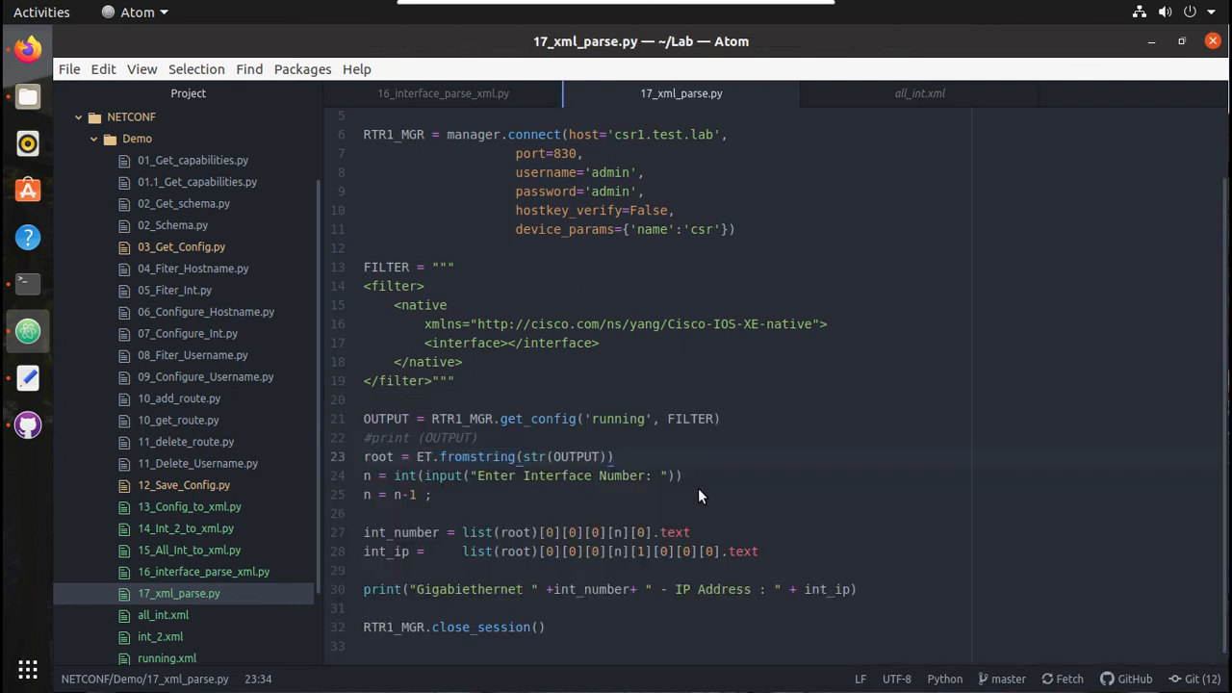
pyautogui.click(614, 457)
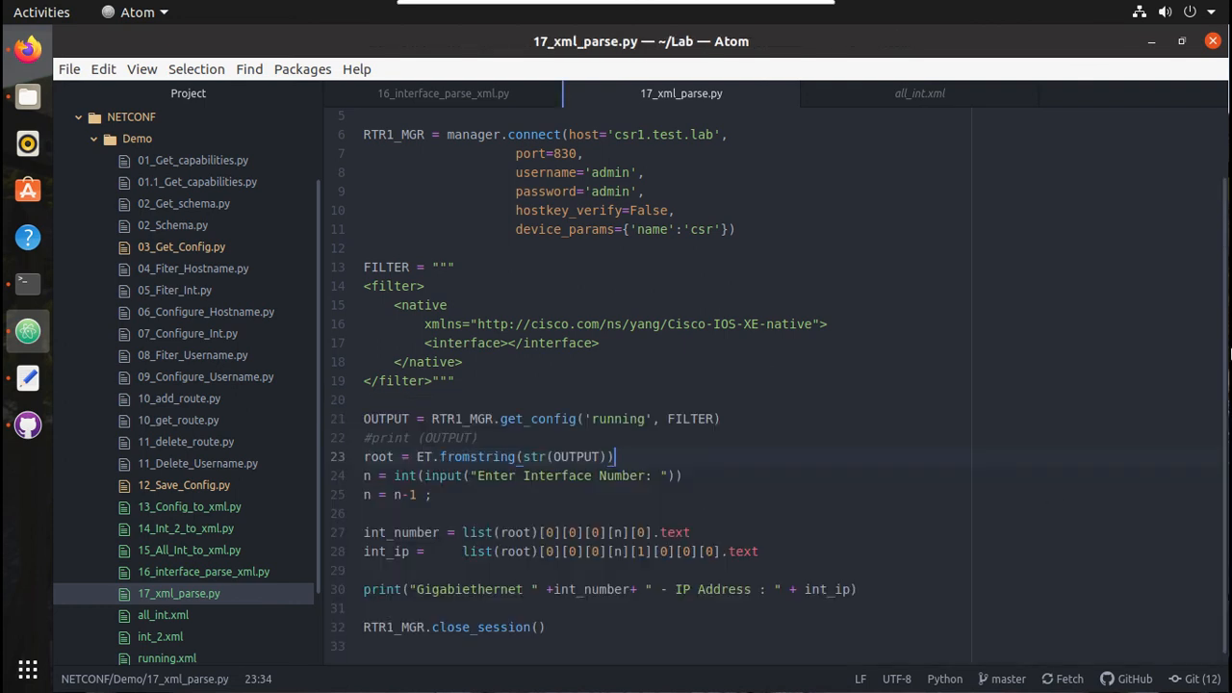
pyautogui.scroll(3)
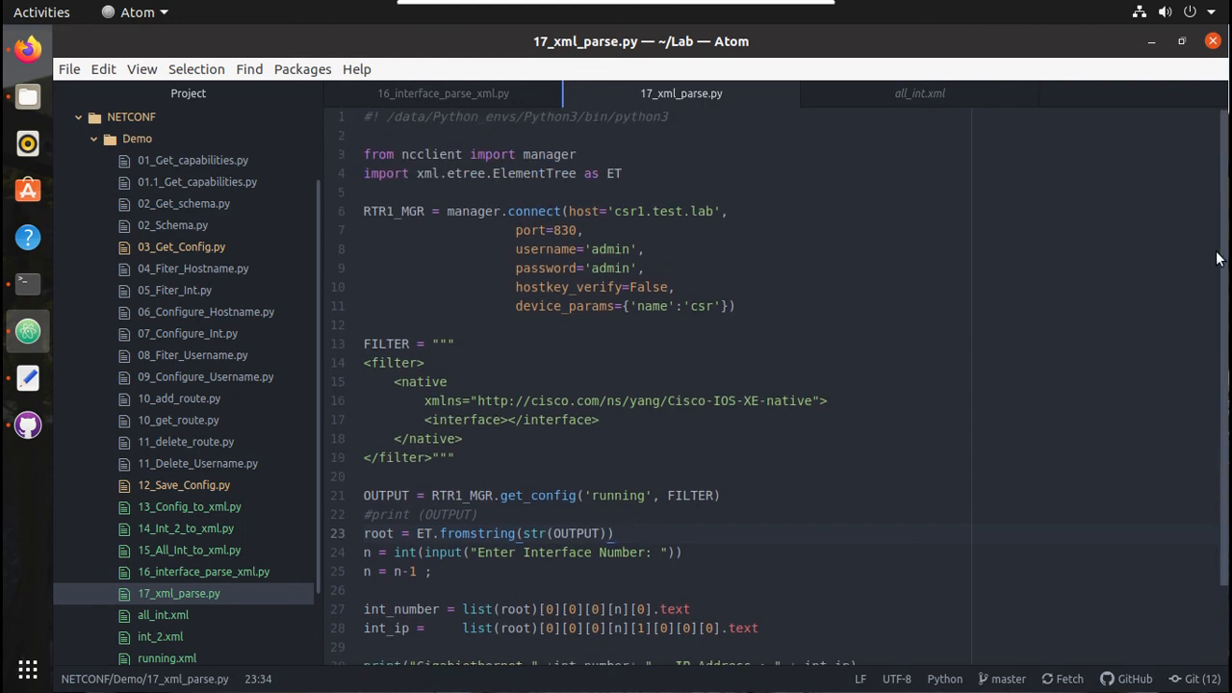
pyautogui.scroll(-3)
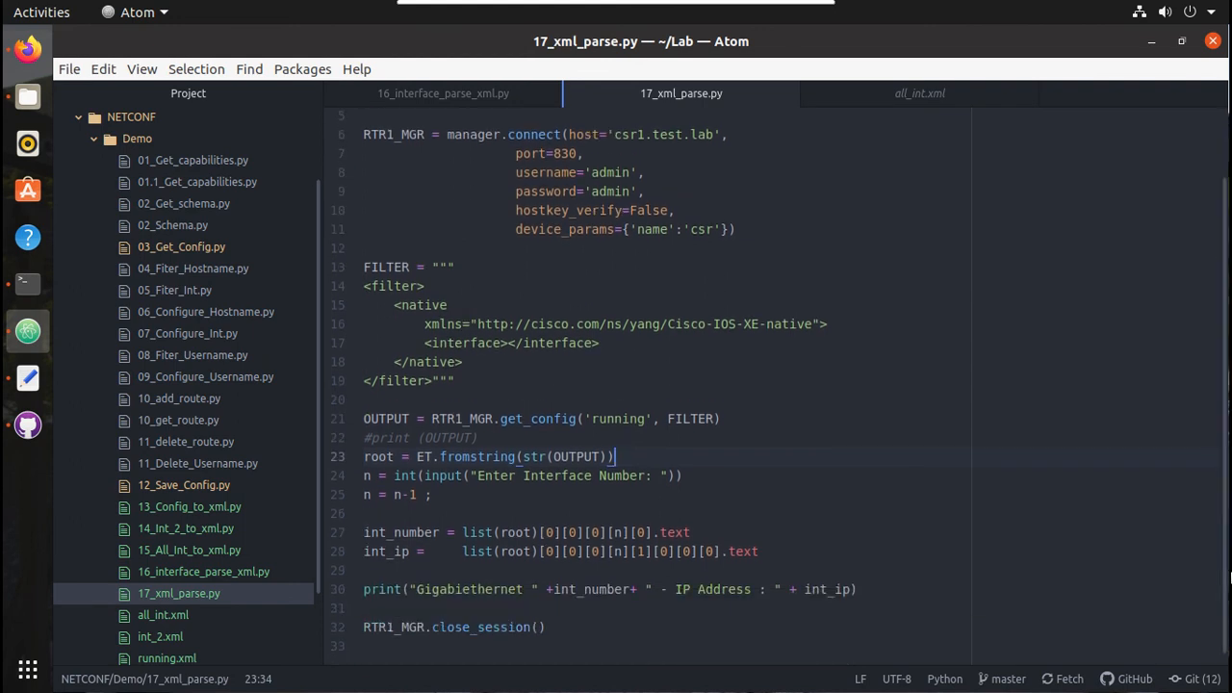